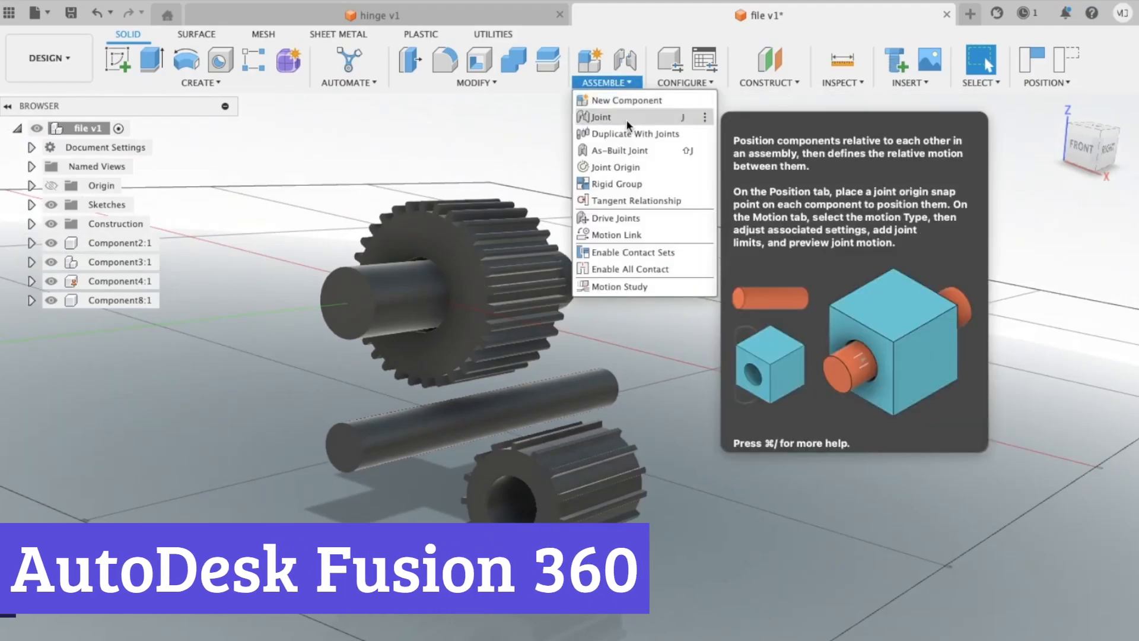
Link the two gears' revolute joints with a 360 deg each animated Motion Link
left_click(601, 117)
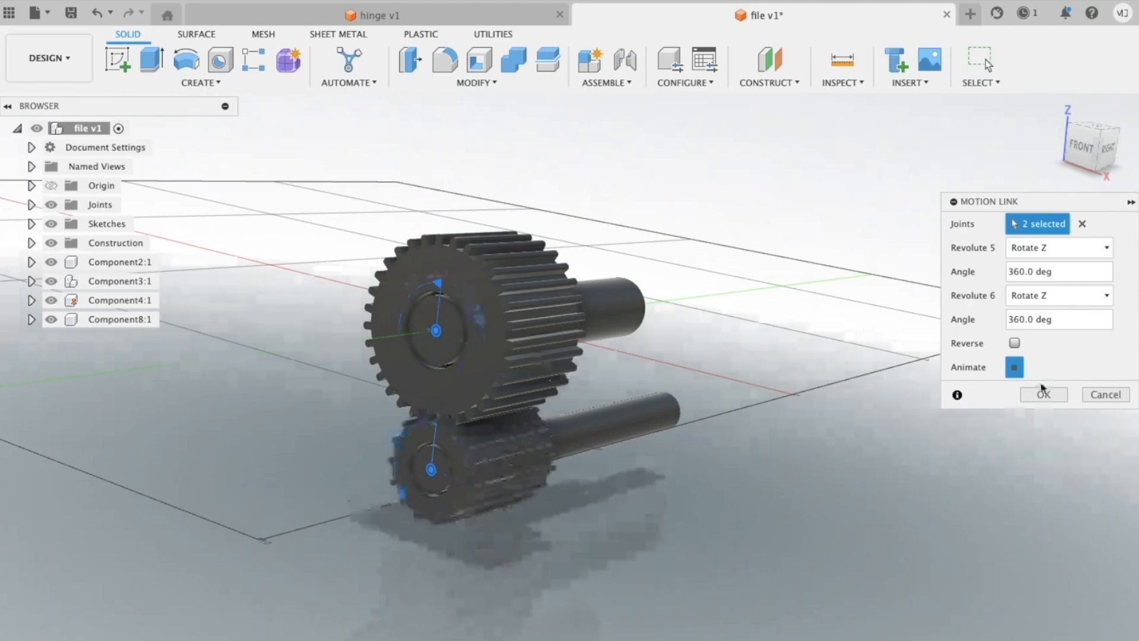
left_click(605, 66)
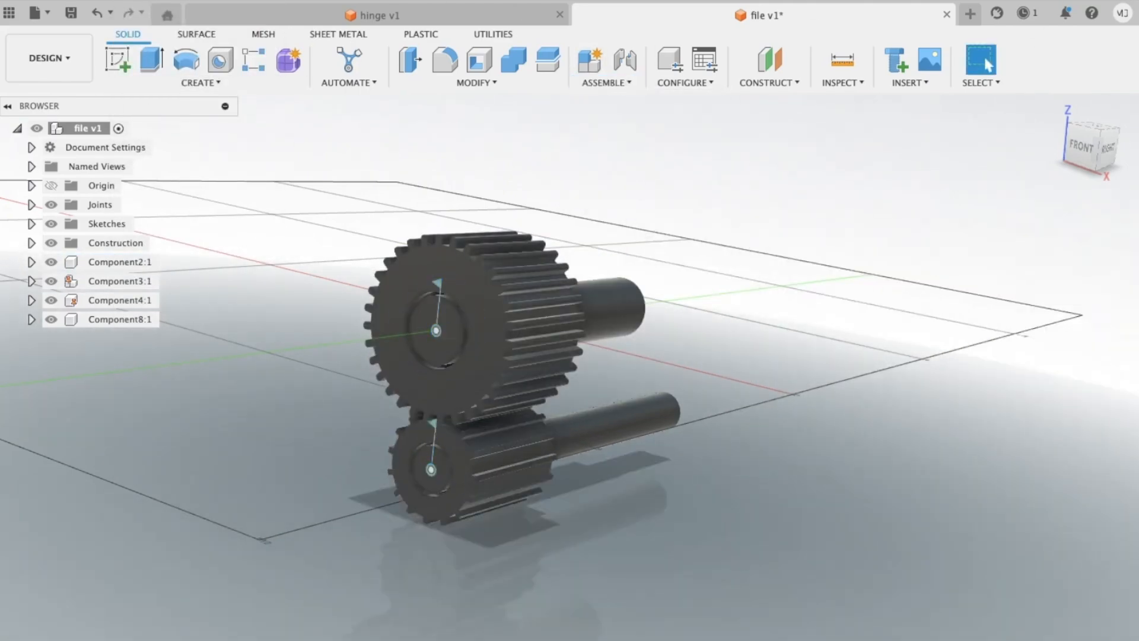
Reorganise the shaft and Component4:1 so Component11:1 and Component12:1 stand alone
left_click(433, 468)
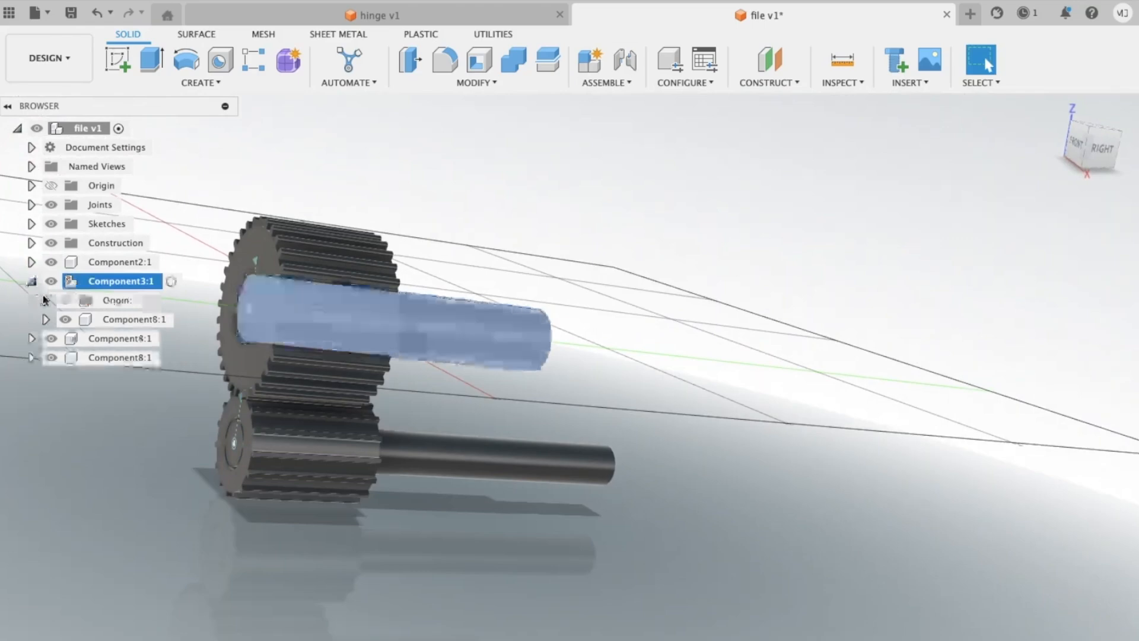
right_click(121, 281)
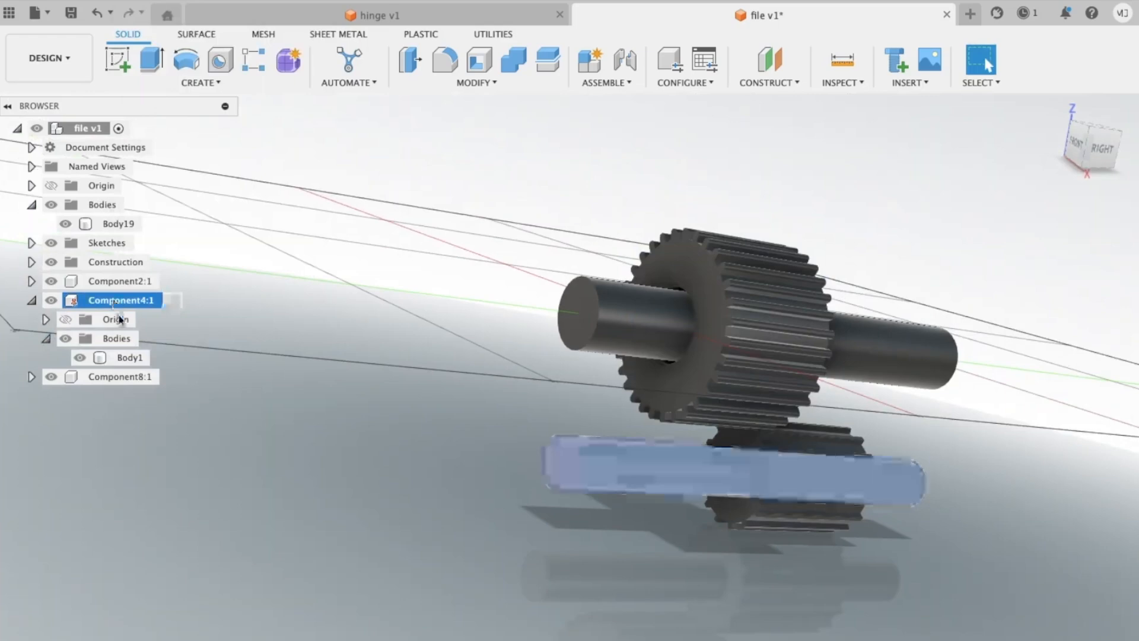
left_click(120, 320)
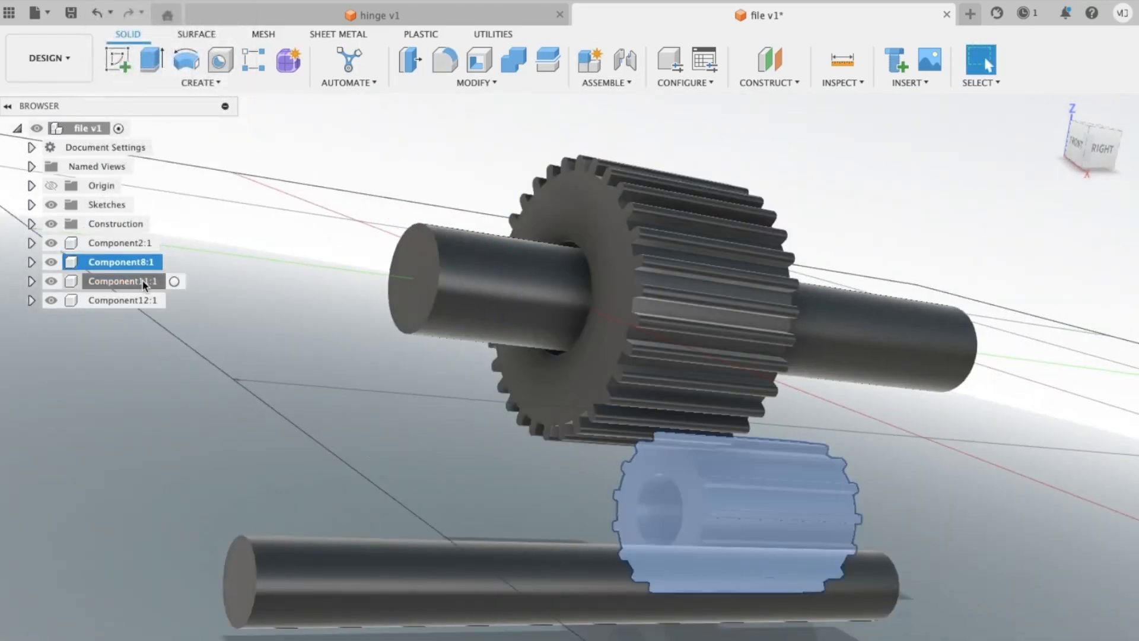
Join Component12:1 to Component8:1 at their origins with a 0.10 in Y offset
left_click(627, 61)
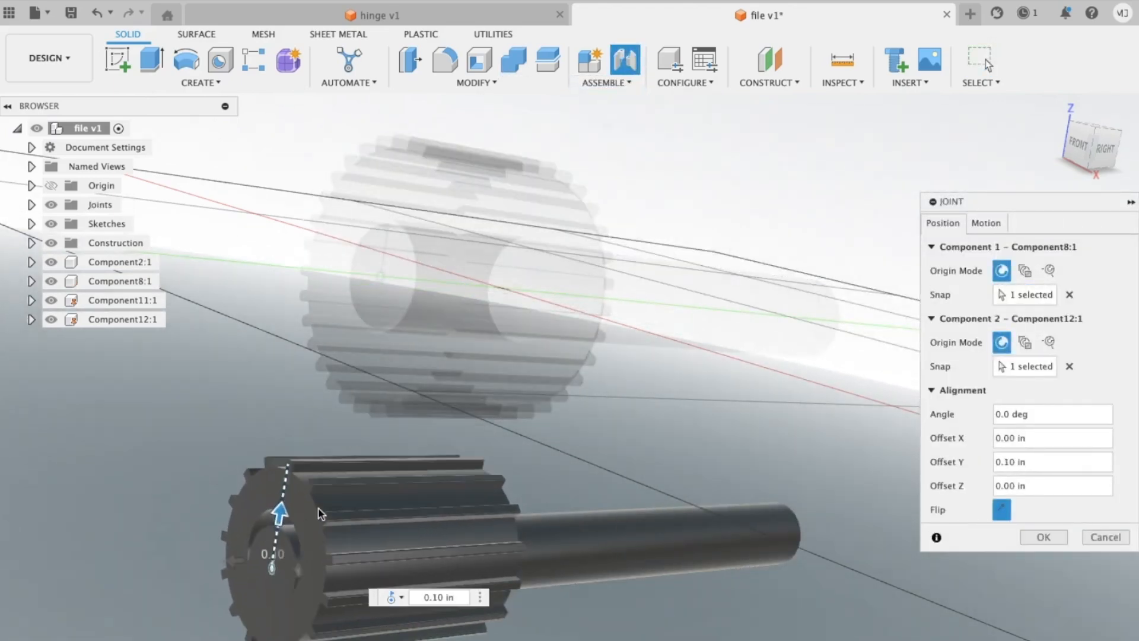
left_click(1043, 536)
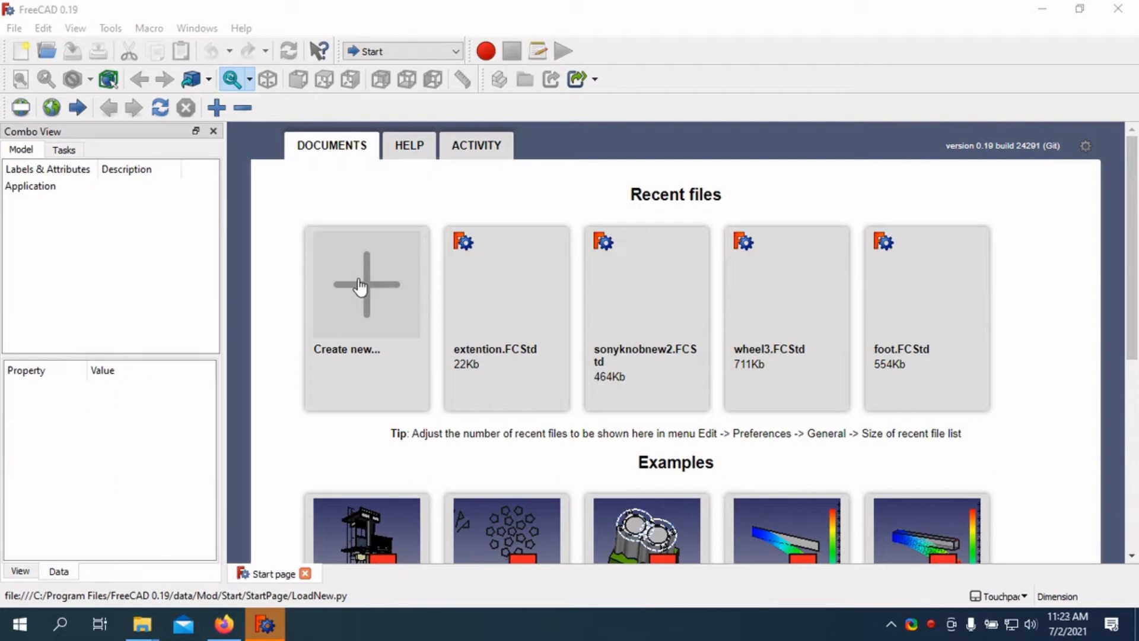
Create a new empty Unnamed document and bring up the workbench list
left_click(366, 284)
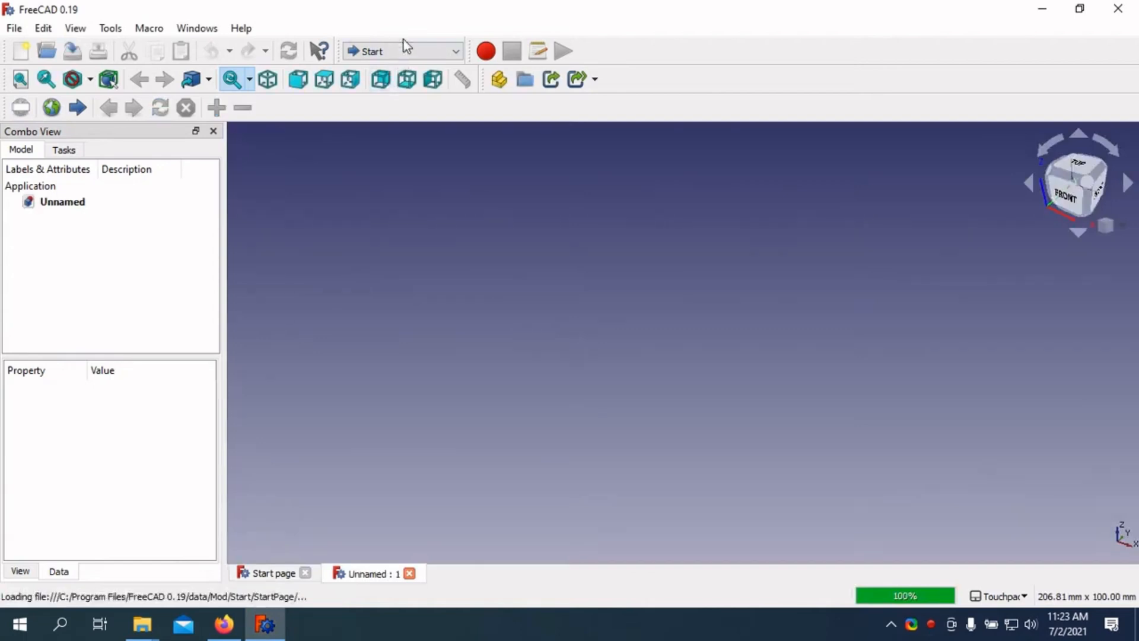
left_click(403, 51)
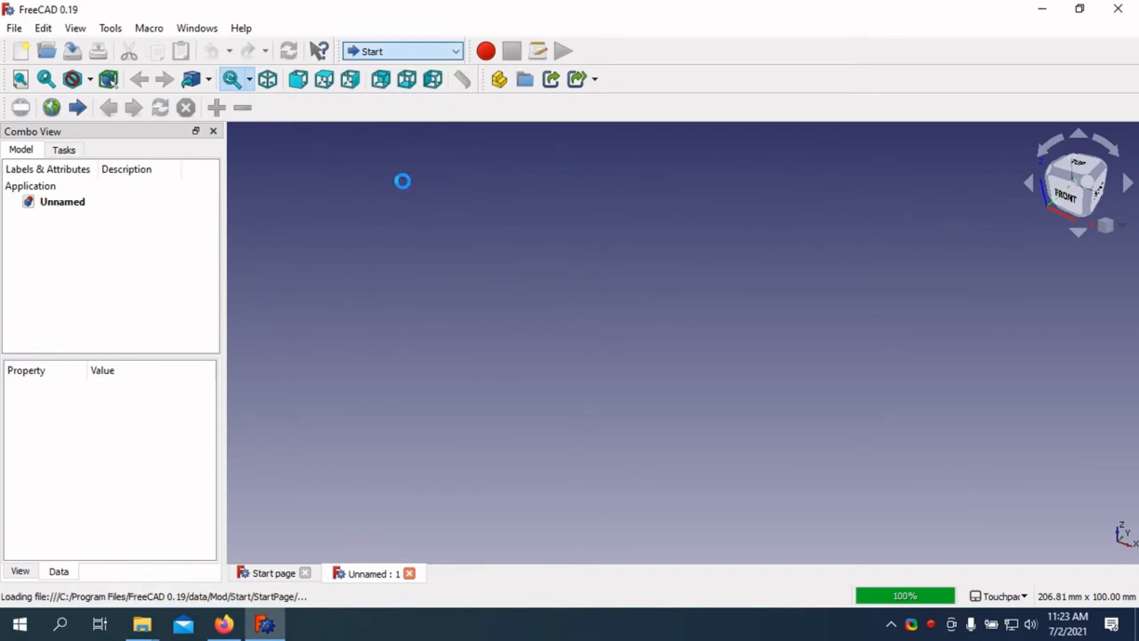
Start a Part Design sketch on the XY_Plane
left_click(403, 51)
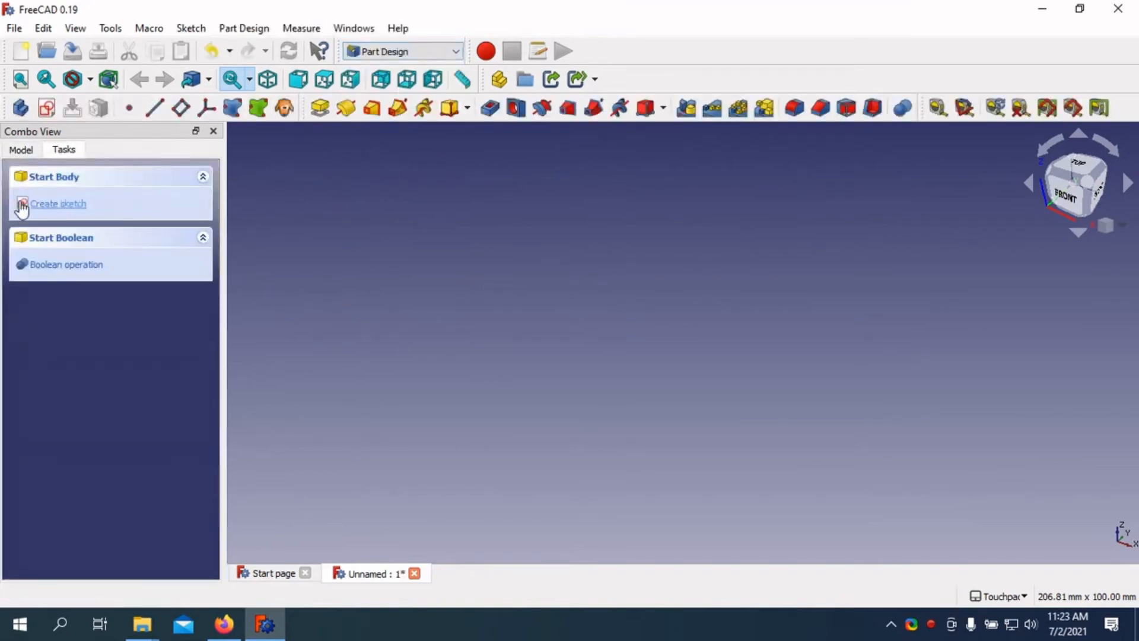
mouse_move(48, 206)
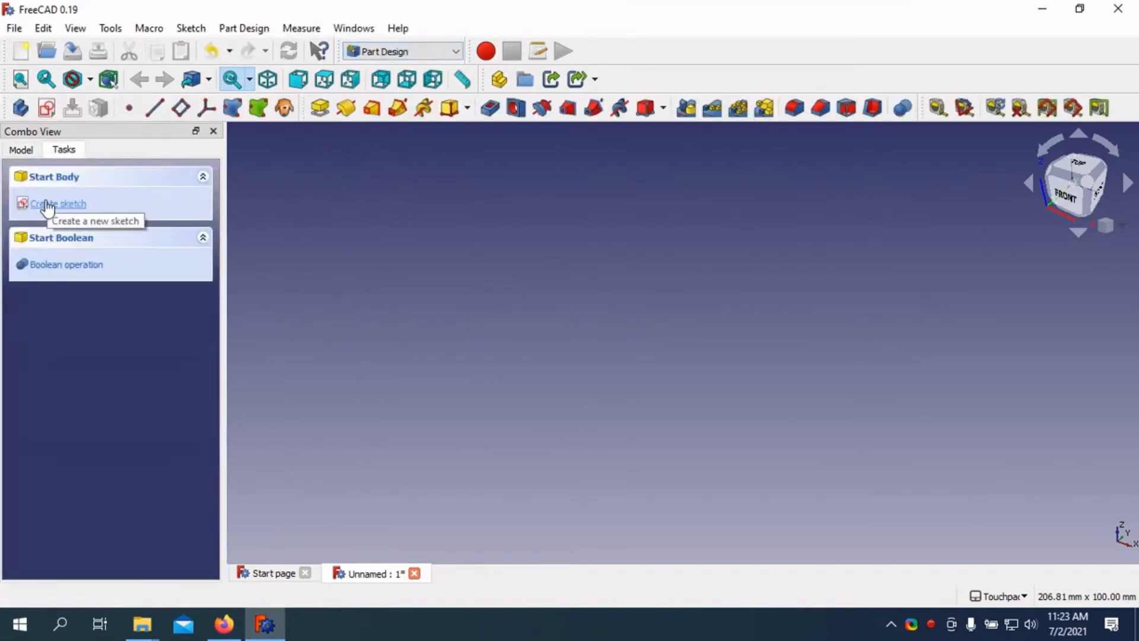
left_click(58, 203)
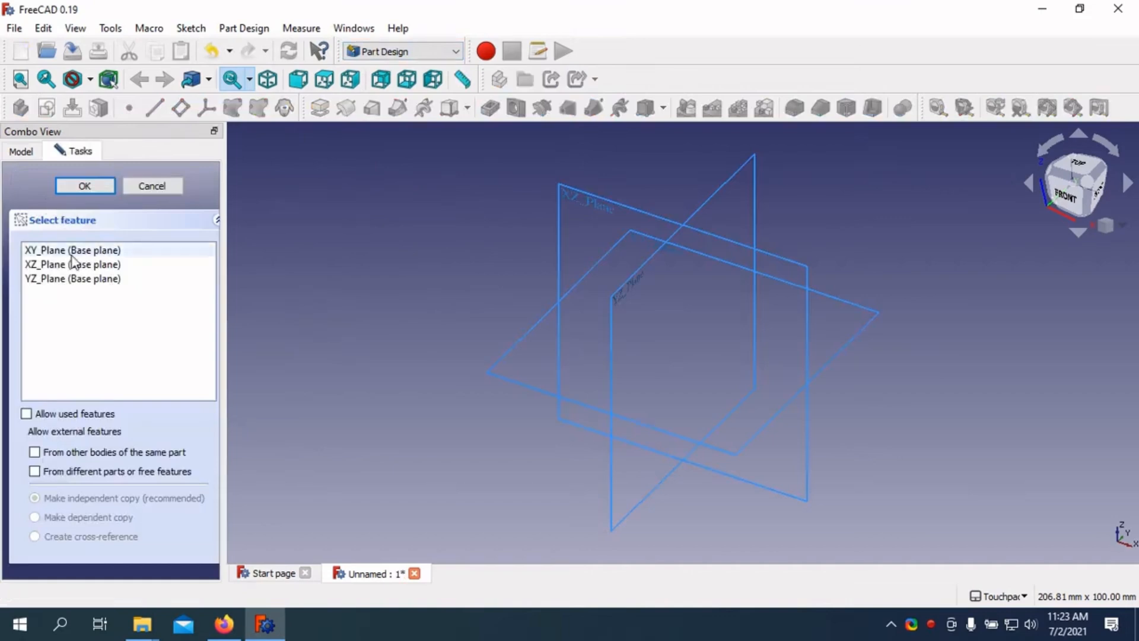
left_click(73, 250)
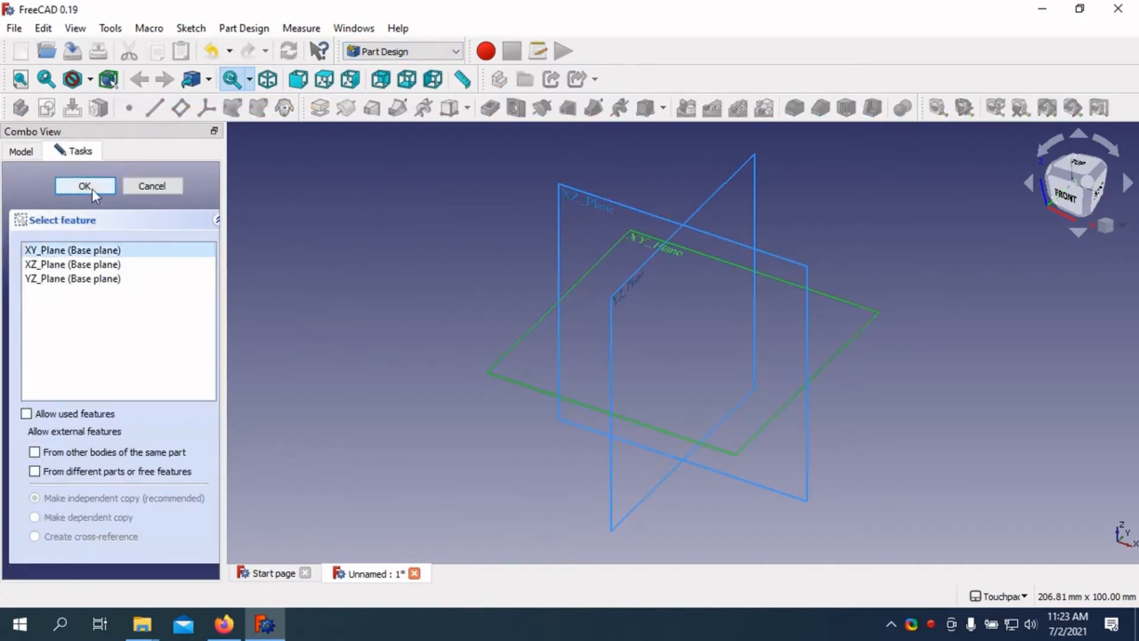
left_click(85, 185)
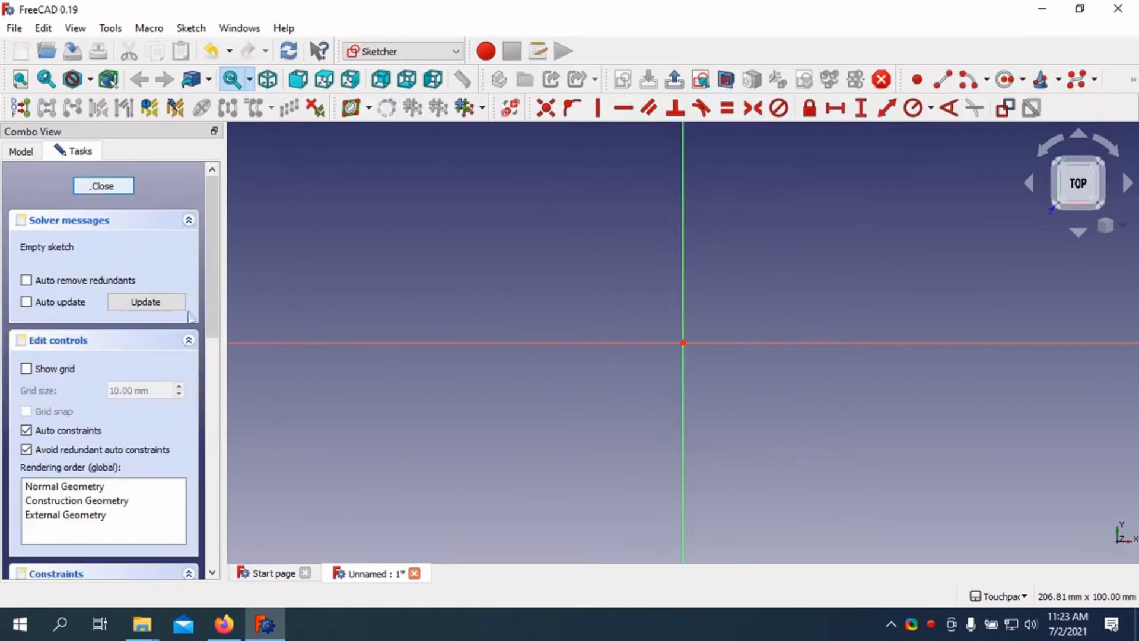
mouse_move(1006, 78)
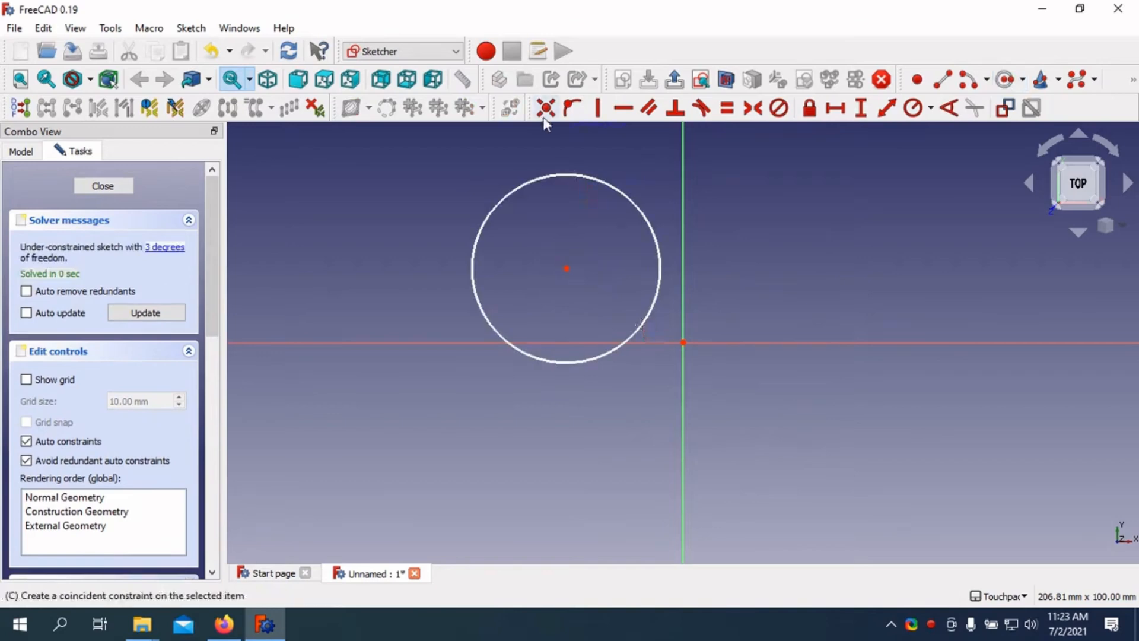
mouse_move(545, 108)
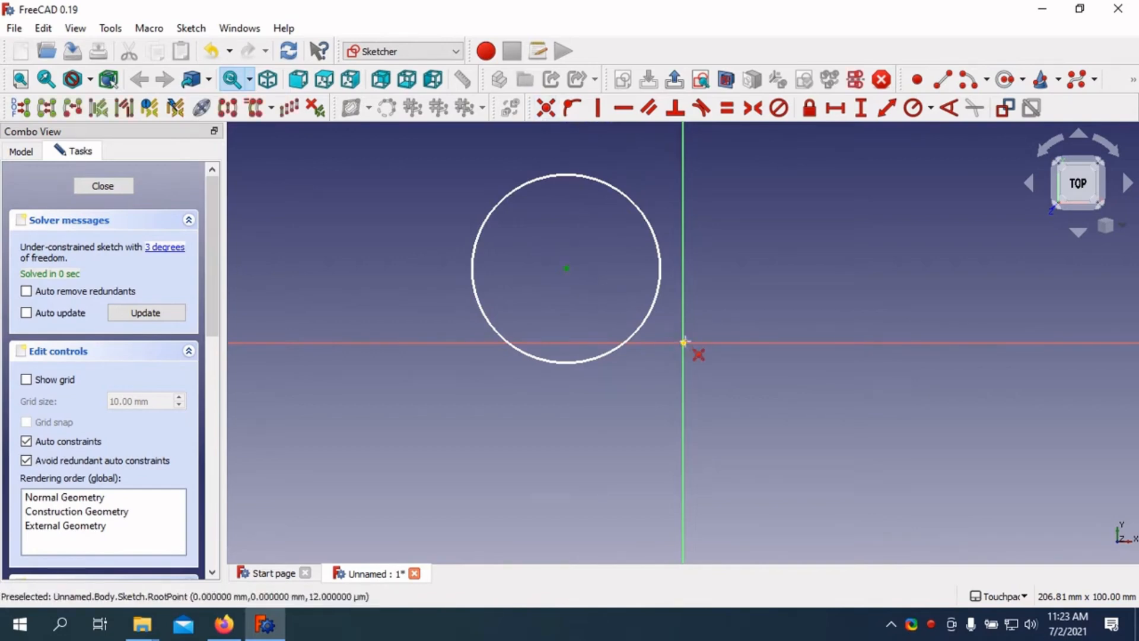
Draw a circle and drag its centre onto the sketch origin
left_click_drag(566, 268, 684, 341)
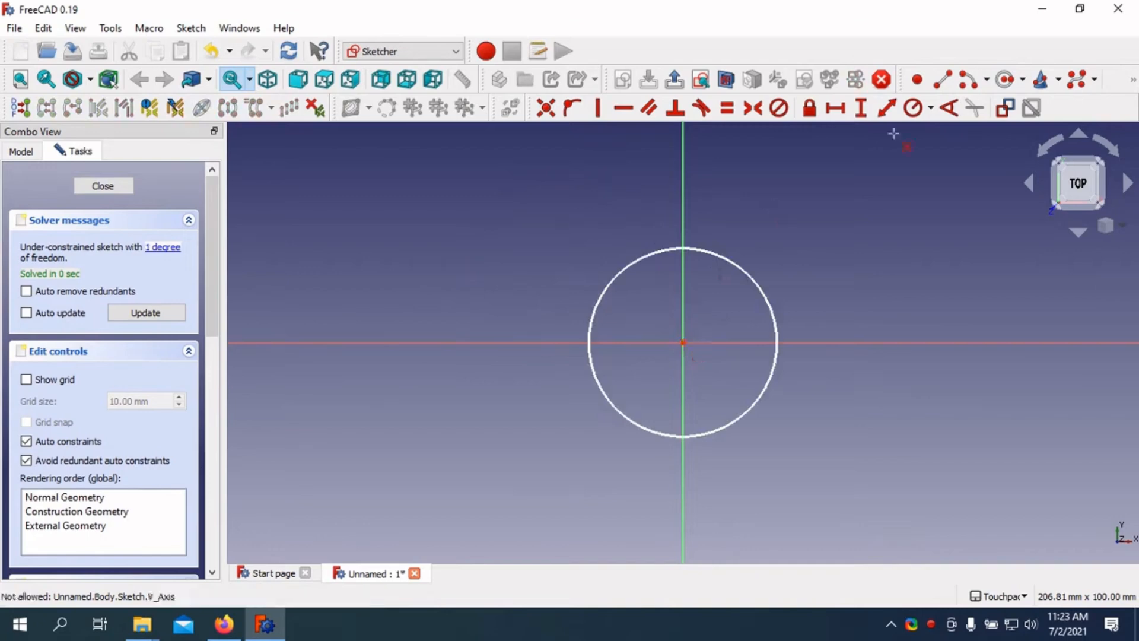
left_click(930, 108)
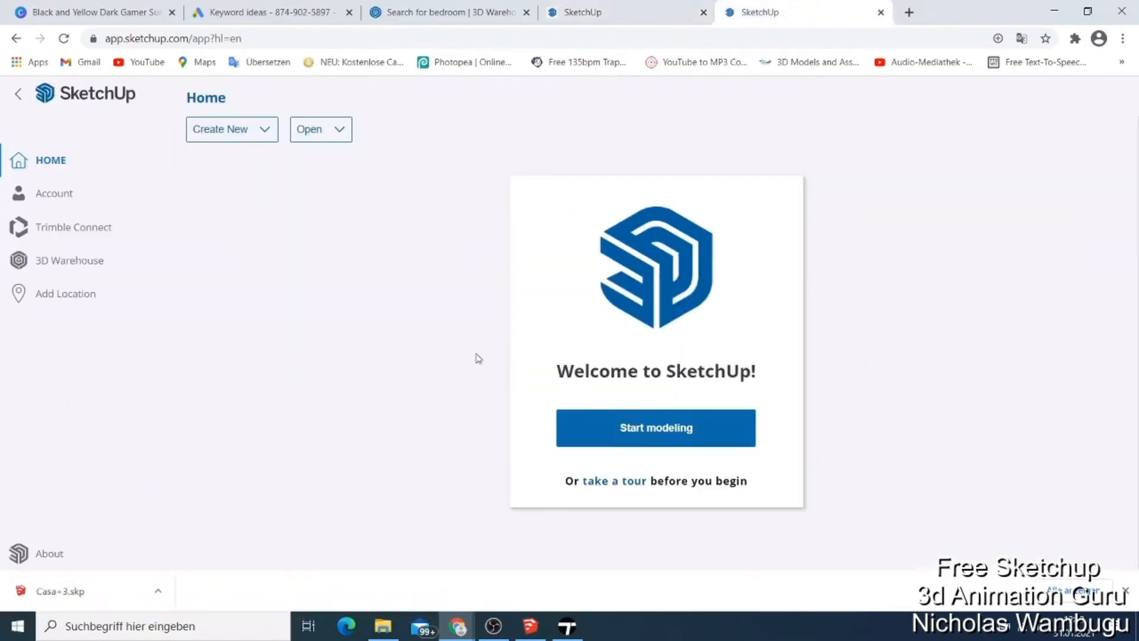
mouse_move(319, 129)
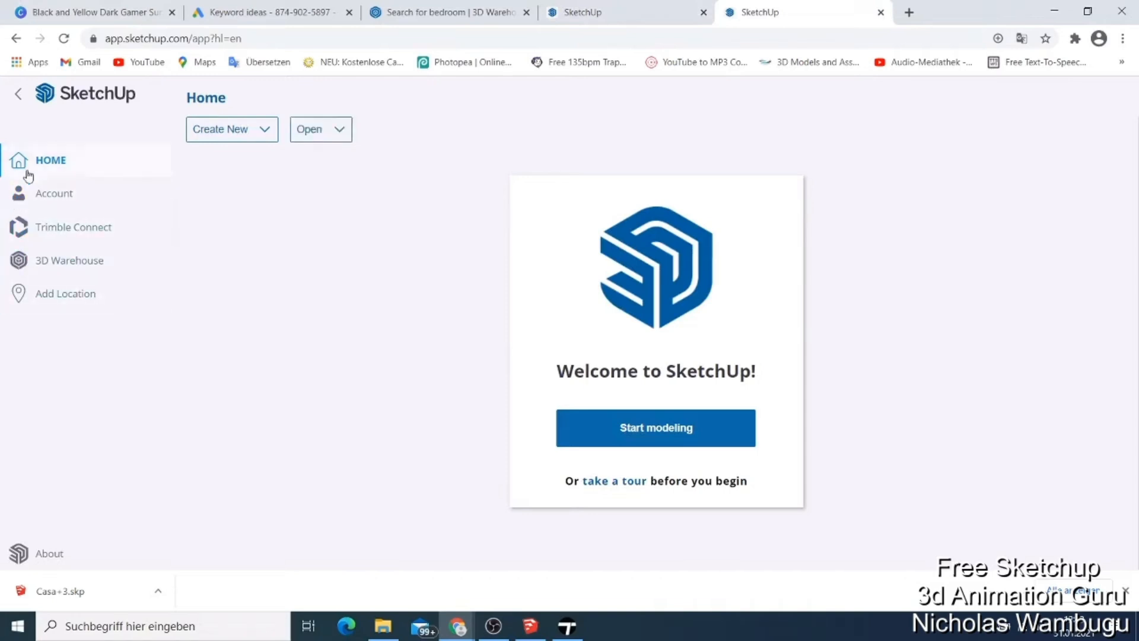
mouse_move(687, 64)
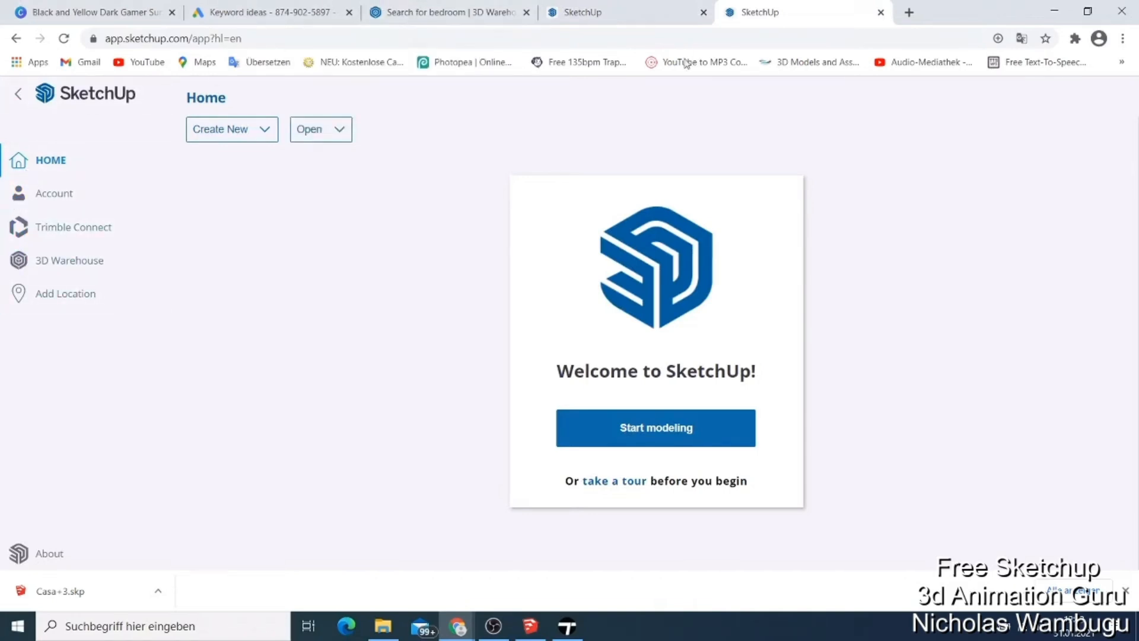
Go from the Account page to the Upgrade plans and pricing listing
left_click(448, 12)
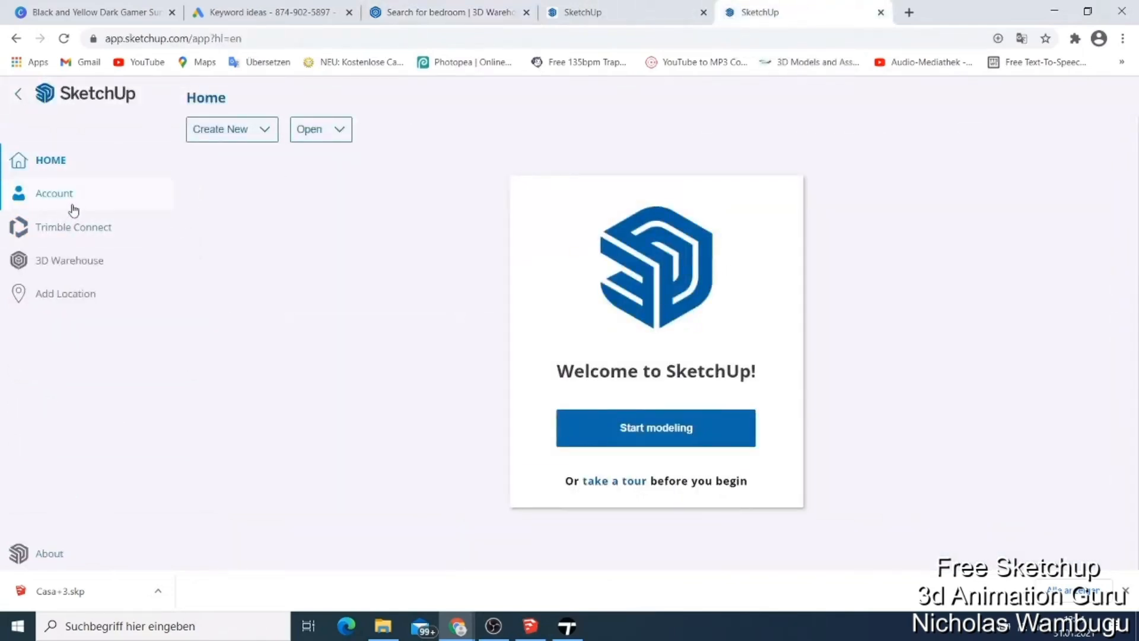
left_click(53, 193)
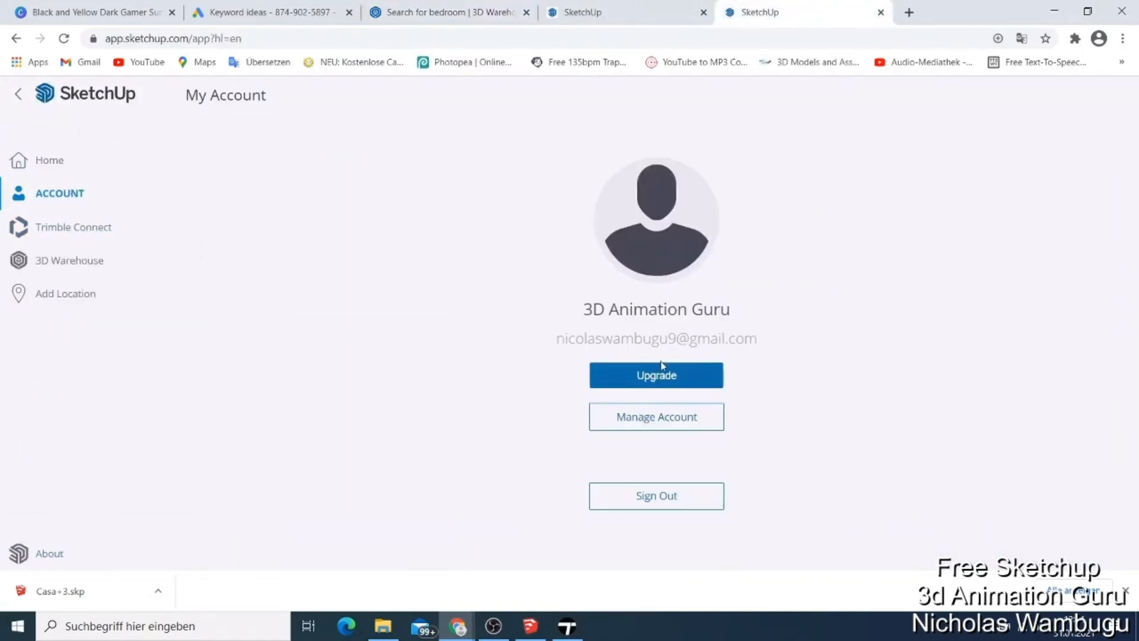
left_click(655, 375)
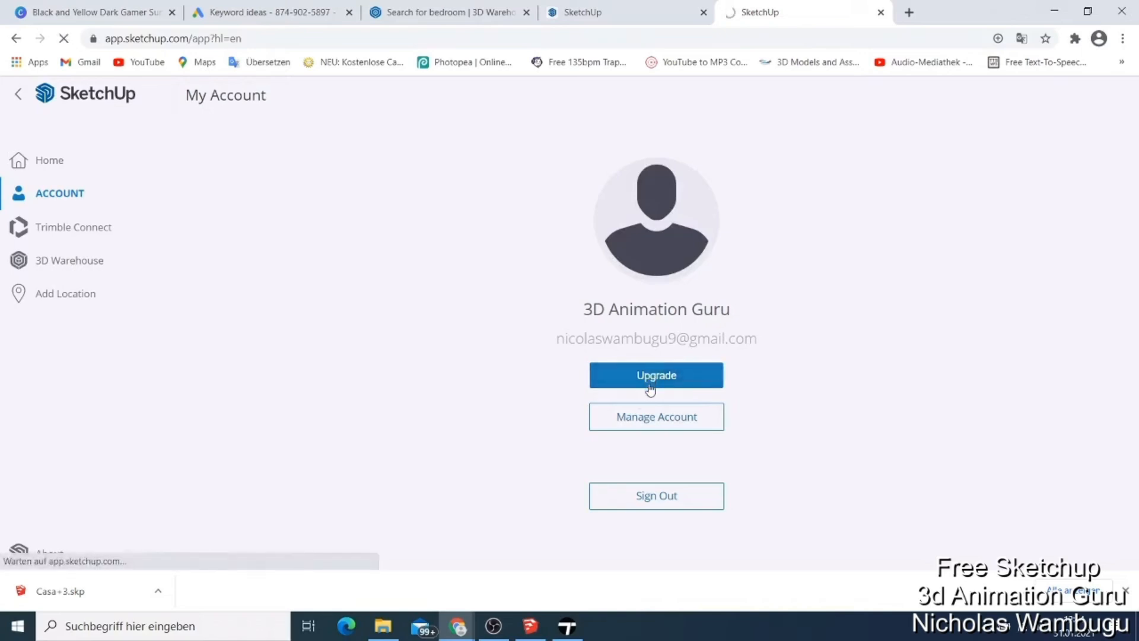
left_click(655, 375)
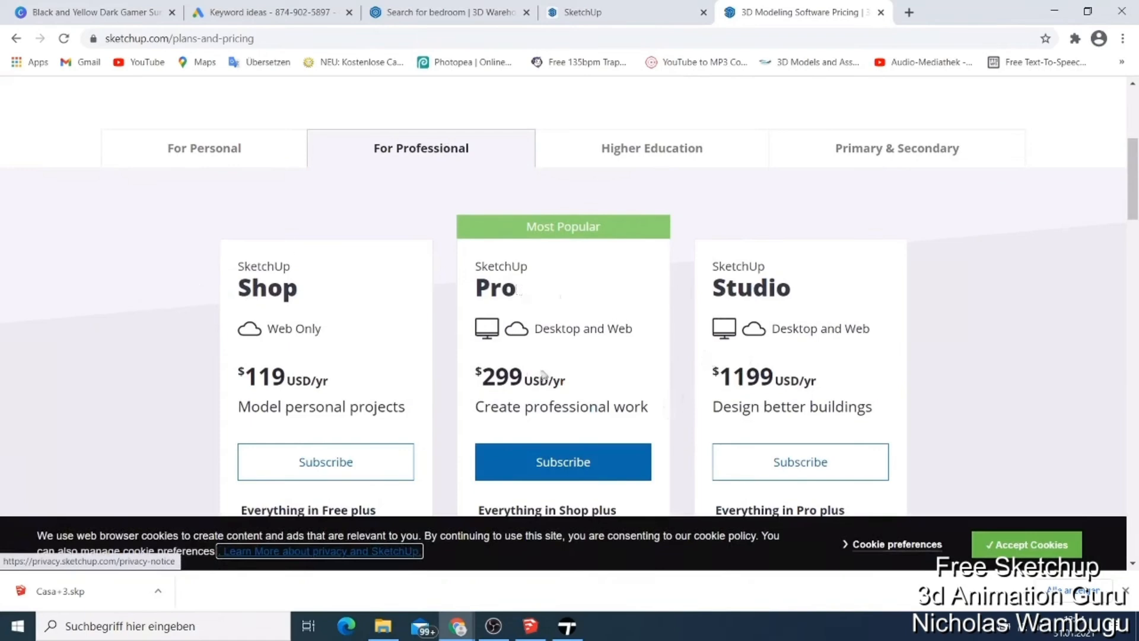
Compare the For Personal FREE, Shop and Pro plan feature lists
left_click(203, 148)
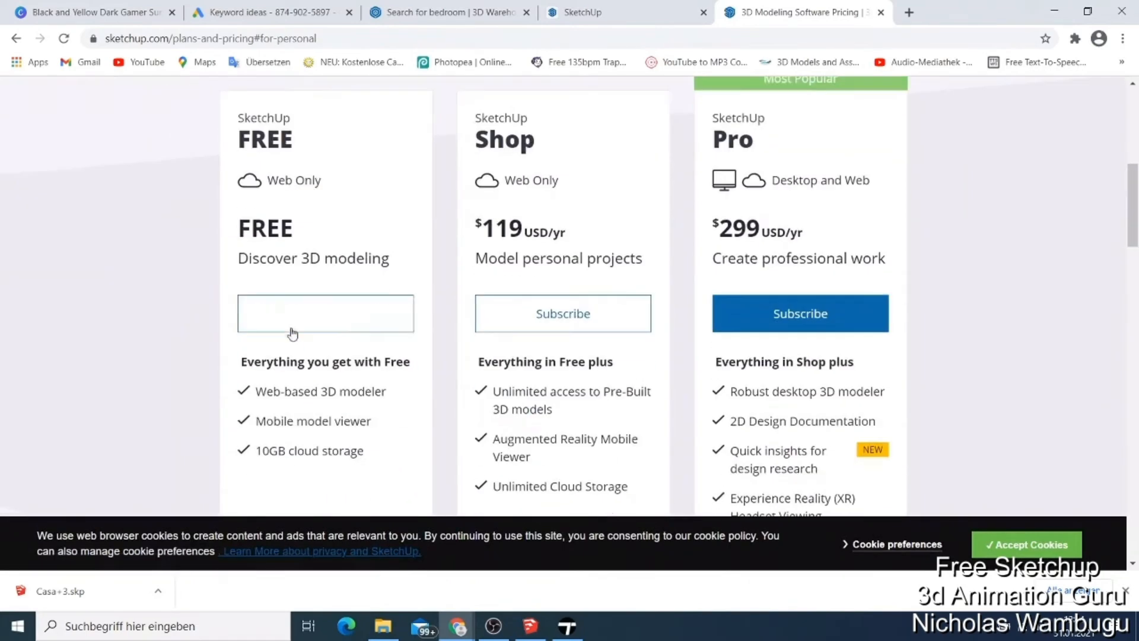
scroll("down", 3)
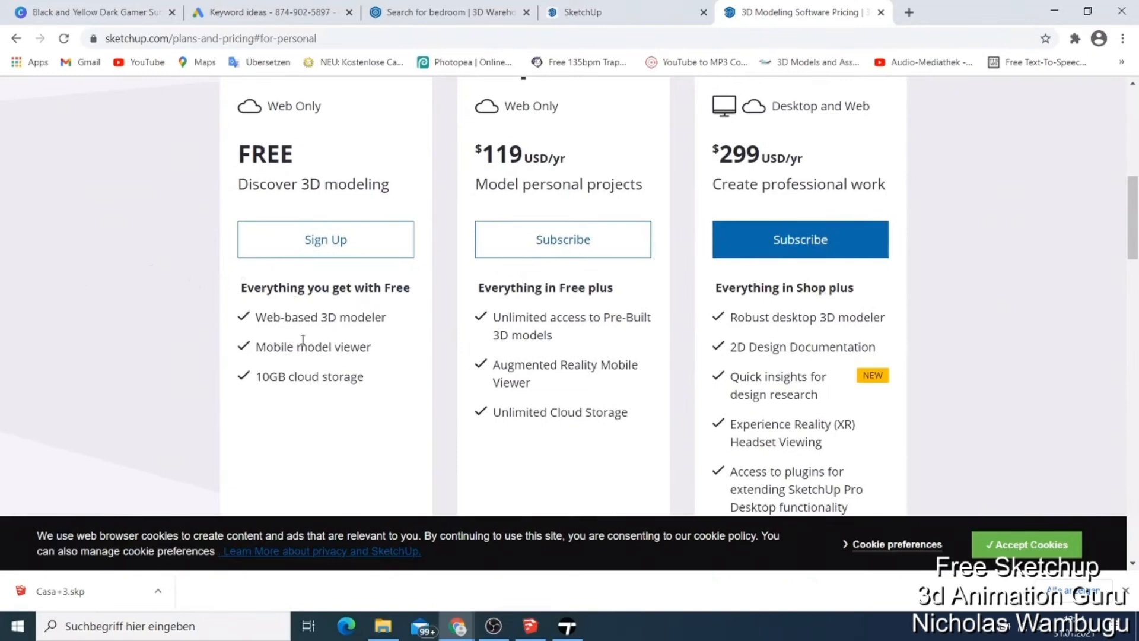
mouse_move(274, 362)
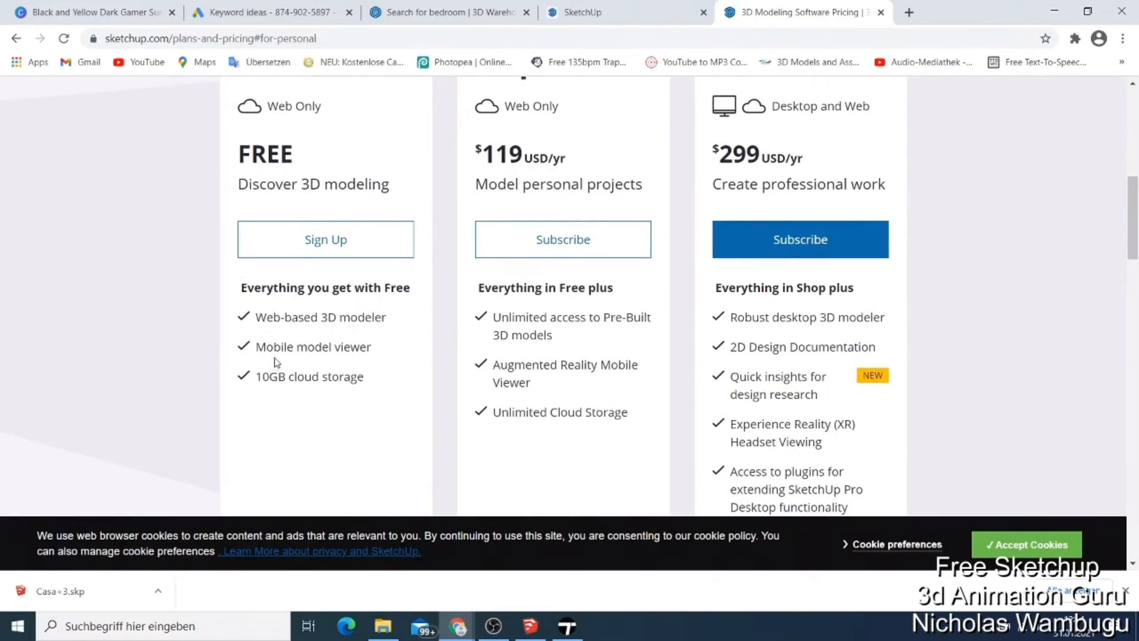
mouse_move(291, 400)
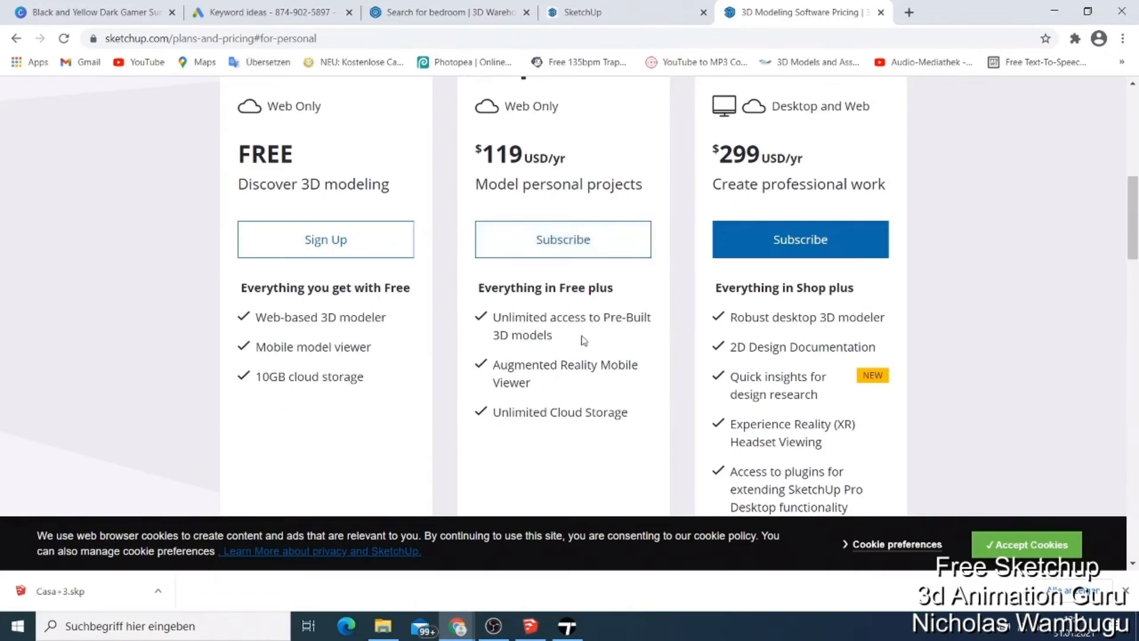
scroll("up", 3)
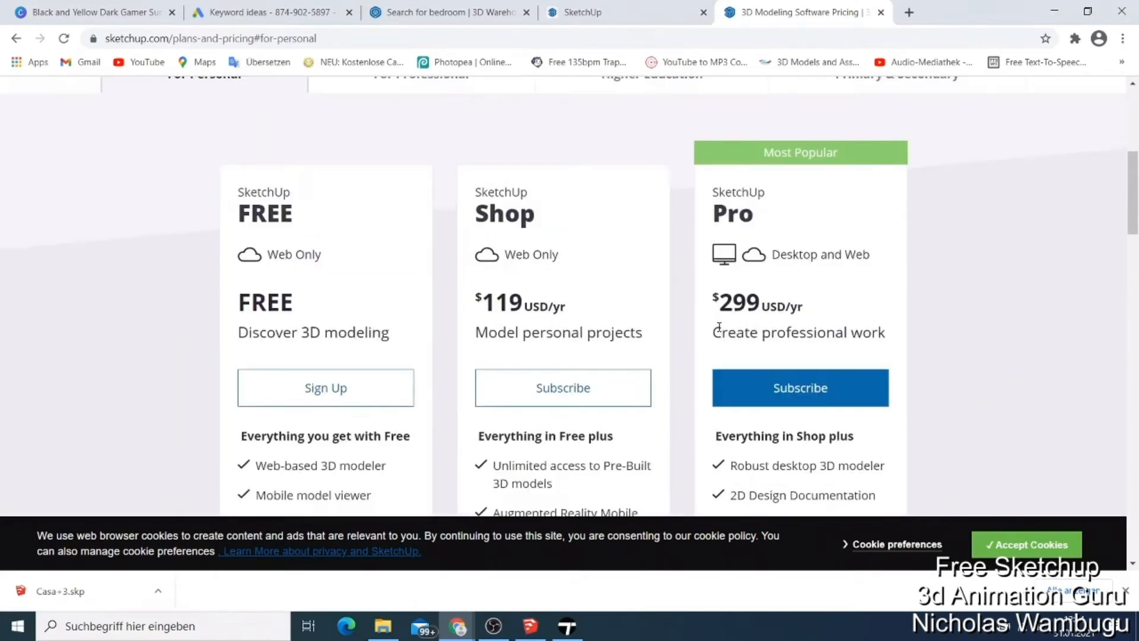
scroll("down", 3)
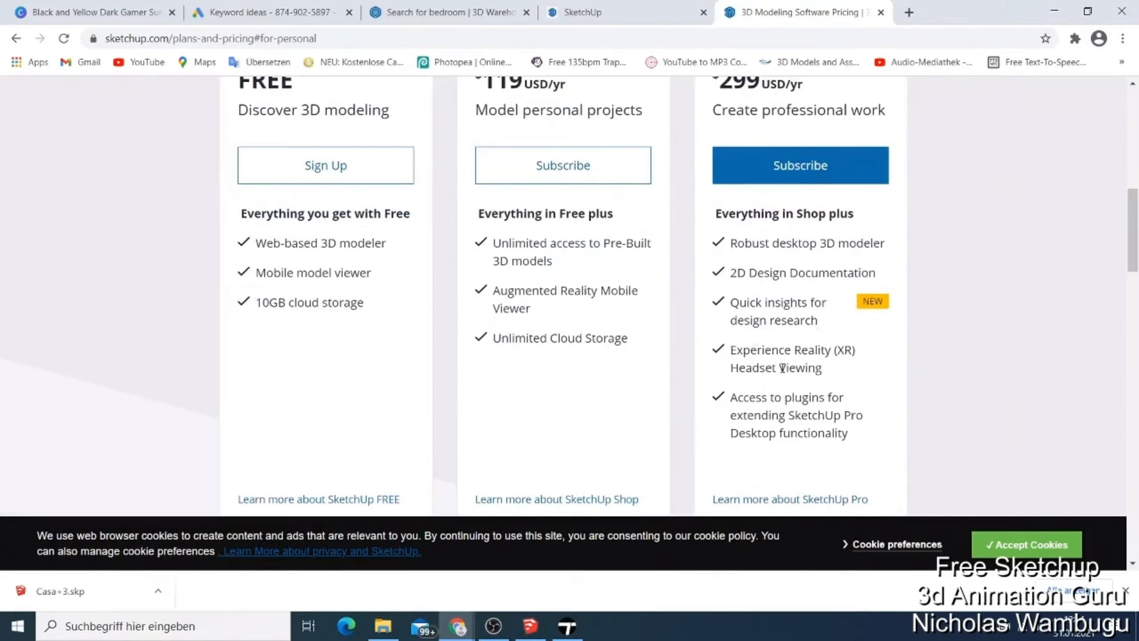
mouse_move(769, 384)
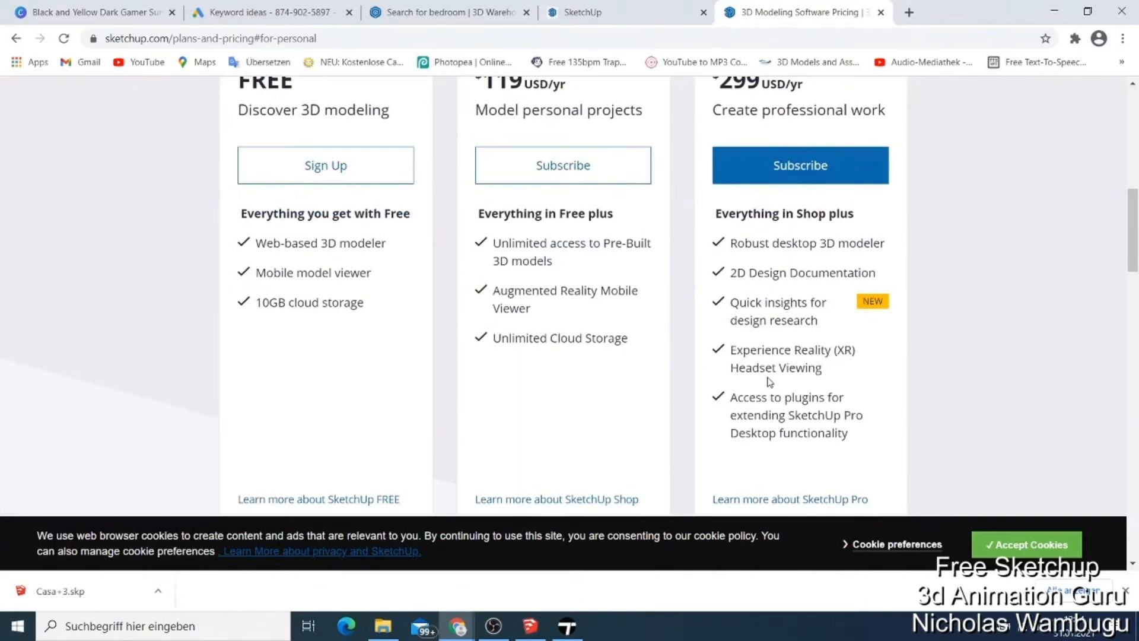
left_click(625, 12)
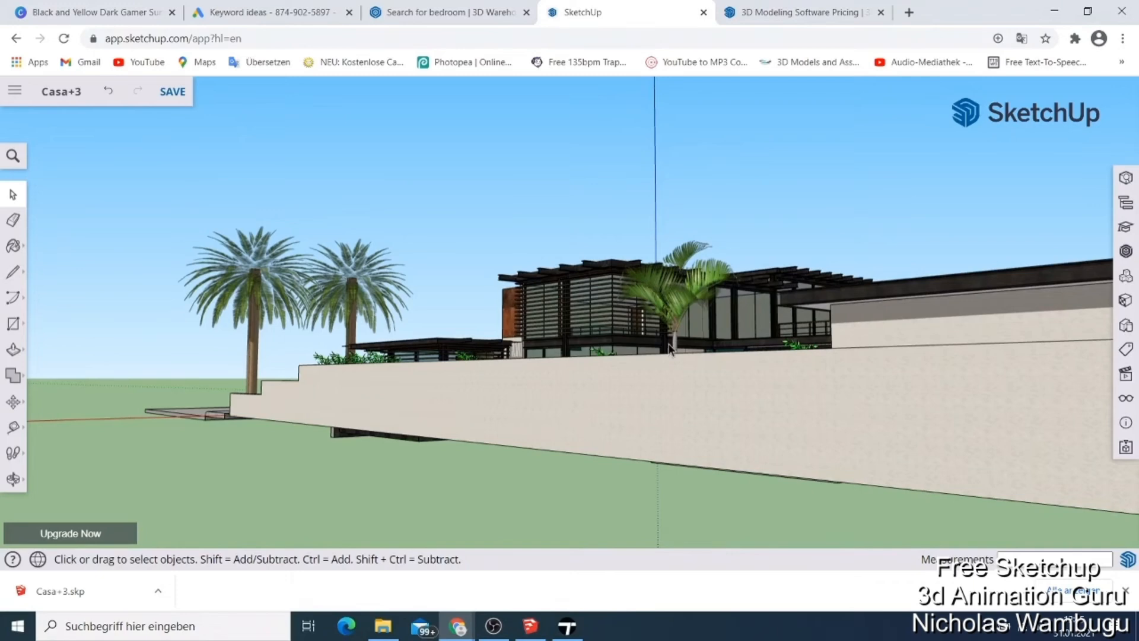
left_click(14, 92)
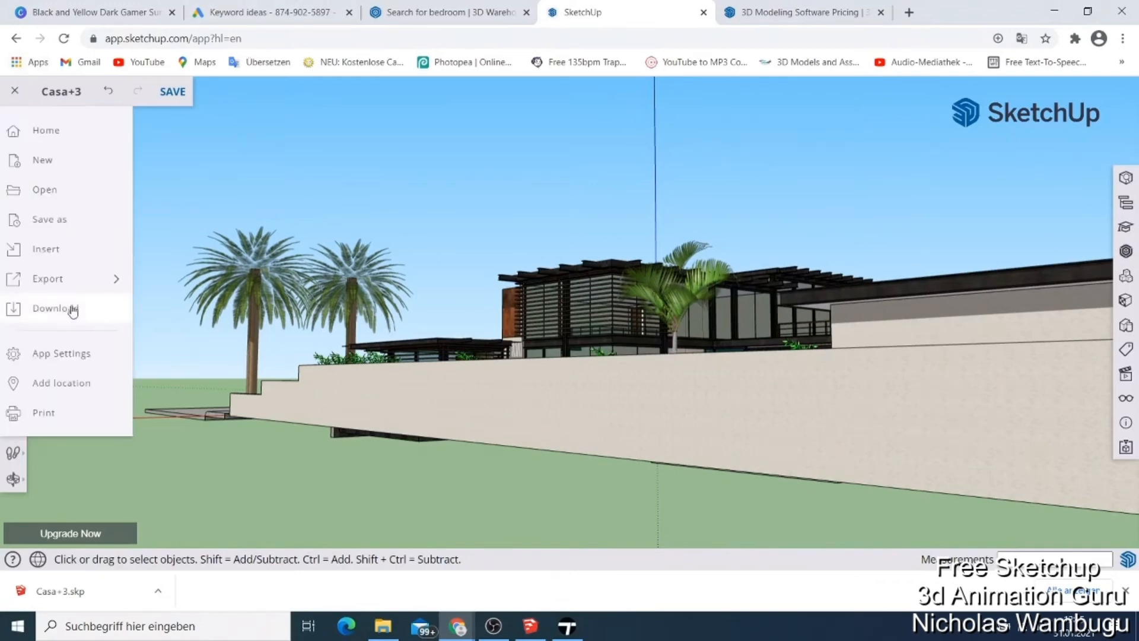
left_click(54, 309)
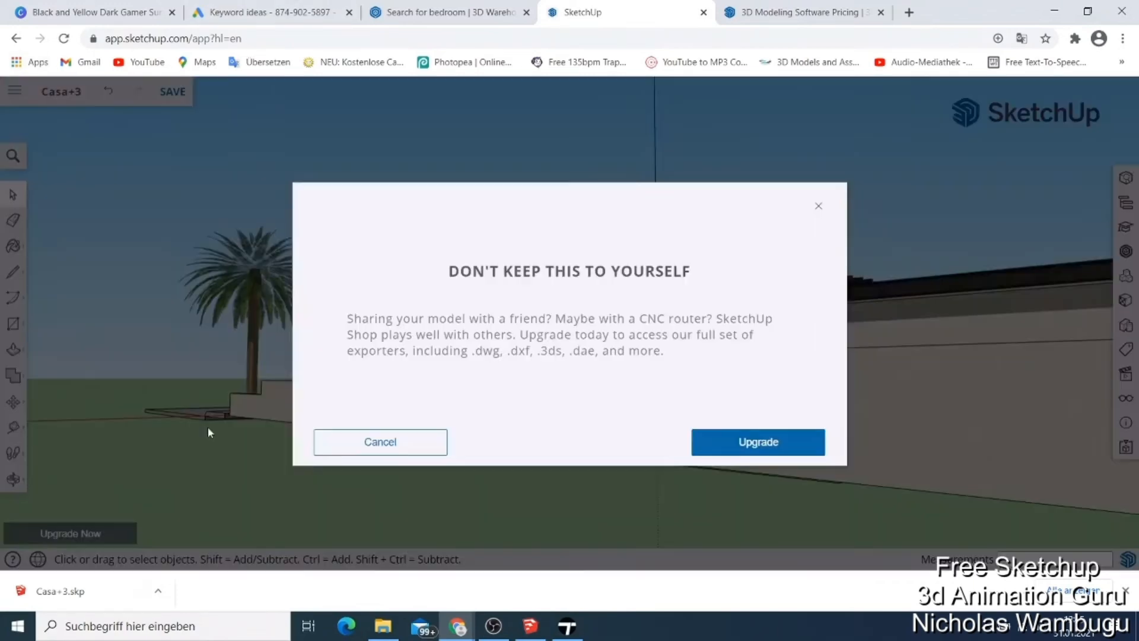
mouse_move(380, 441)
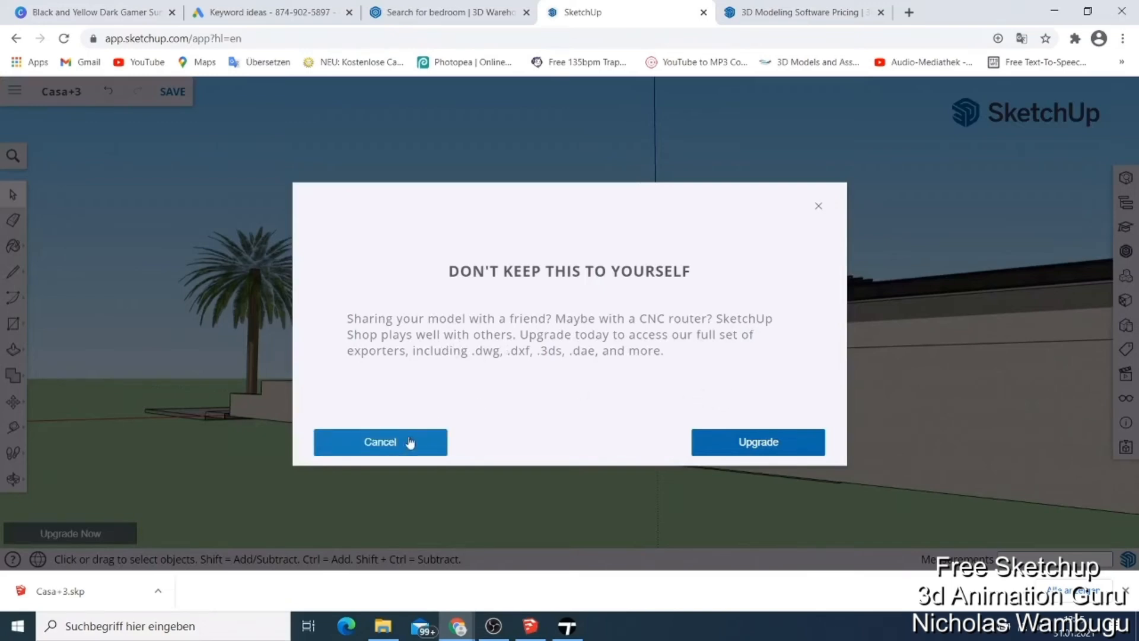
left_click(380, 441)
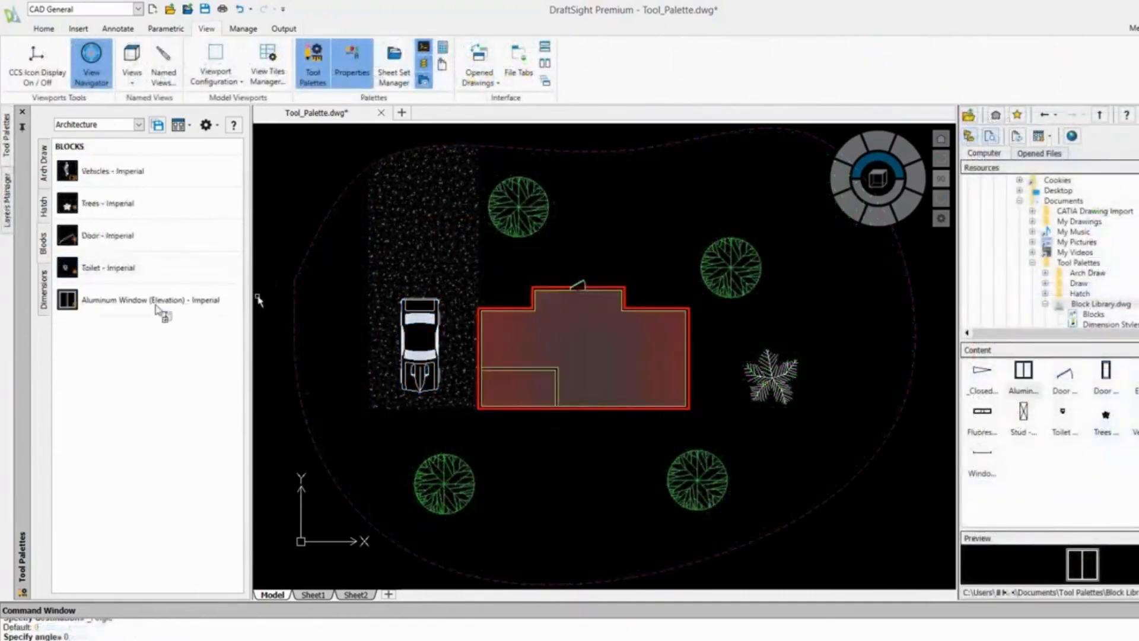
mouse_move(872, 506)
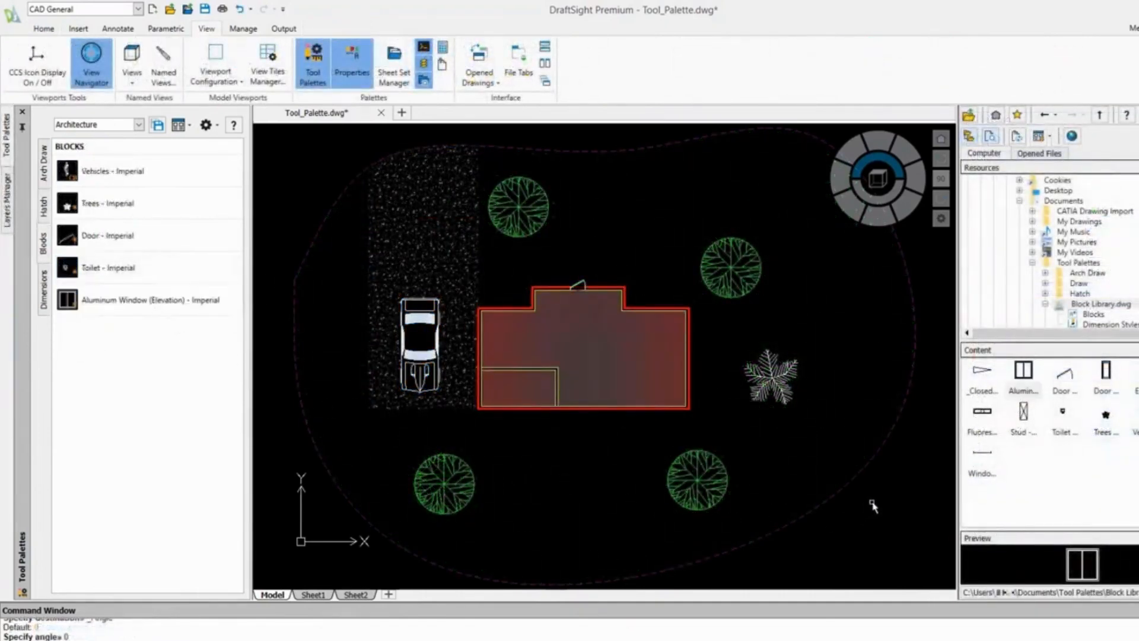
Browse the palette demos and switch to the Pump and Support.dwg drawing
right_click(1102, 304)
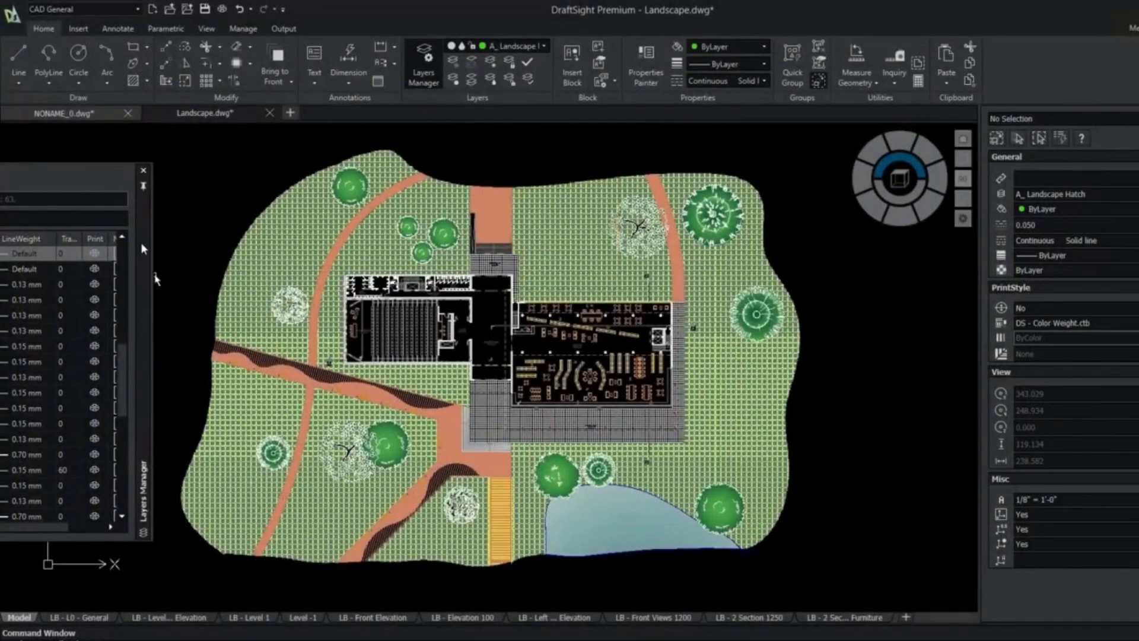
left_click(424, 62)
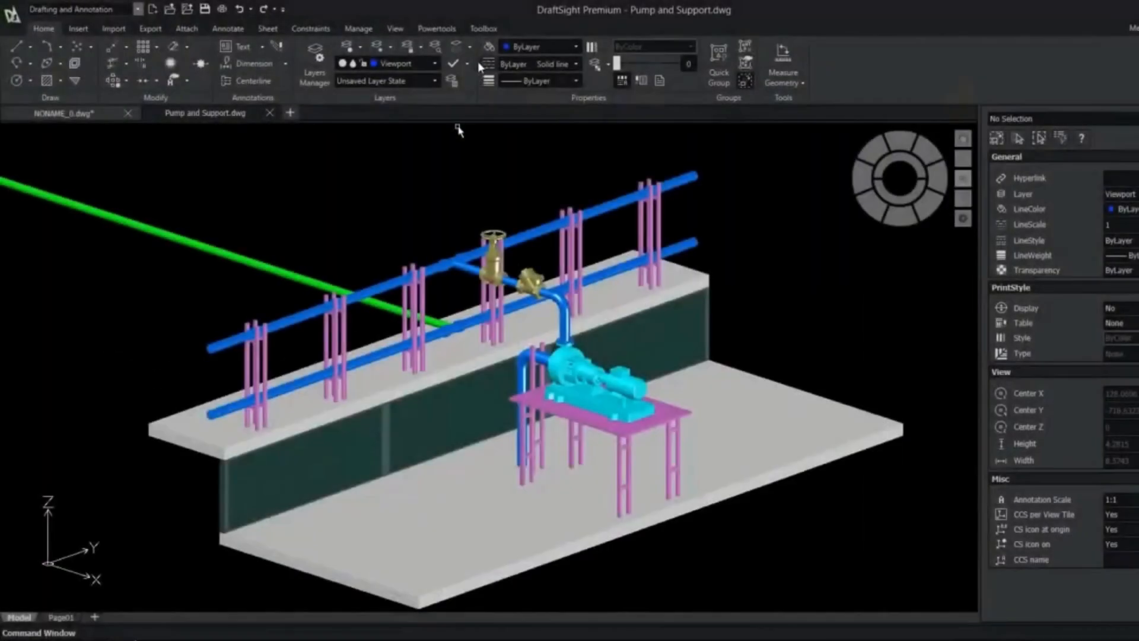
Start Merge Layer from the layer tools and filter the layers for 'Pipe'
left_click(455, 64)
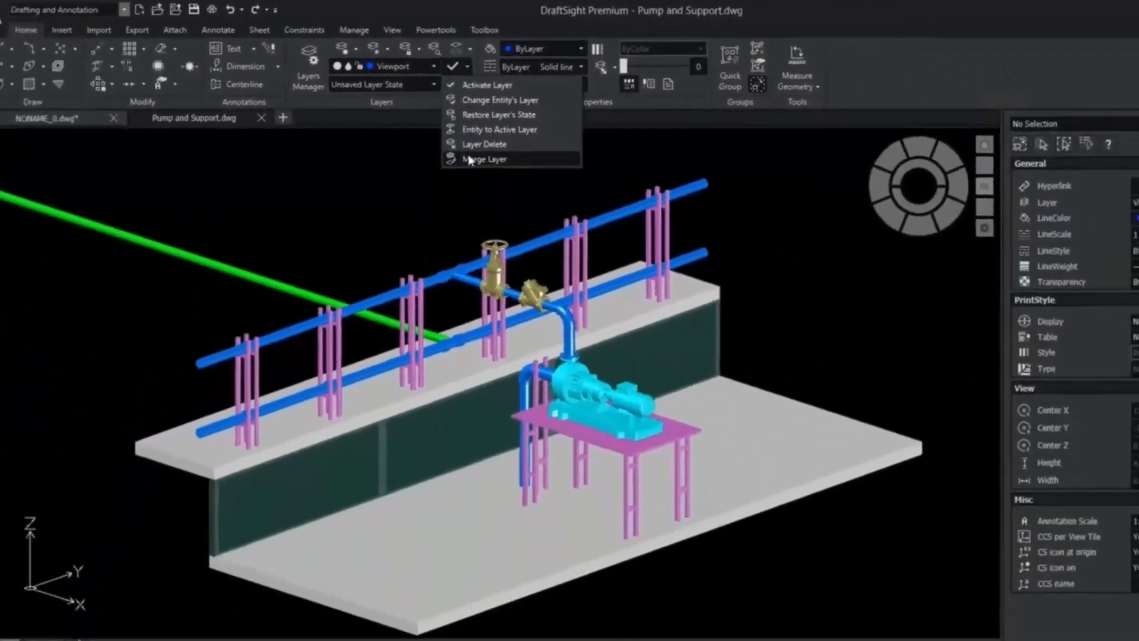
left_click(485, 159)
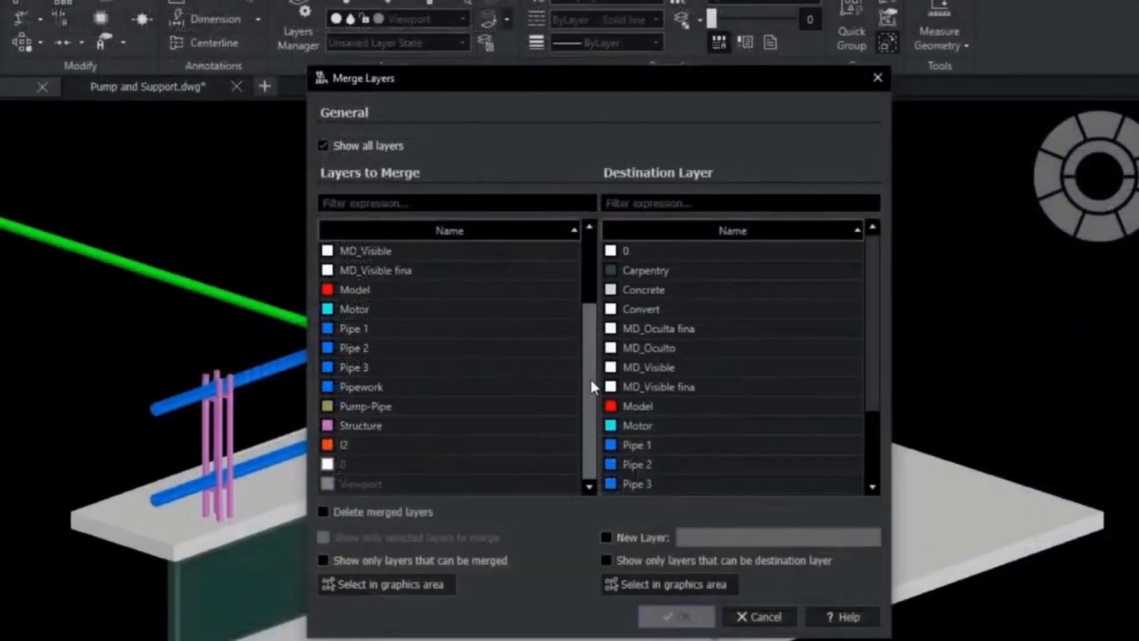
type("Pipe")
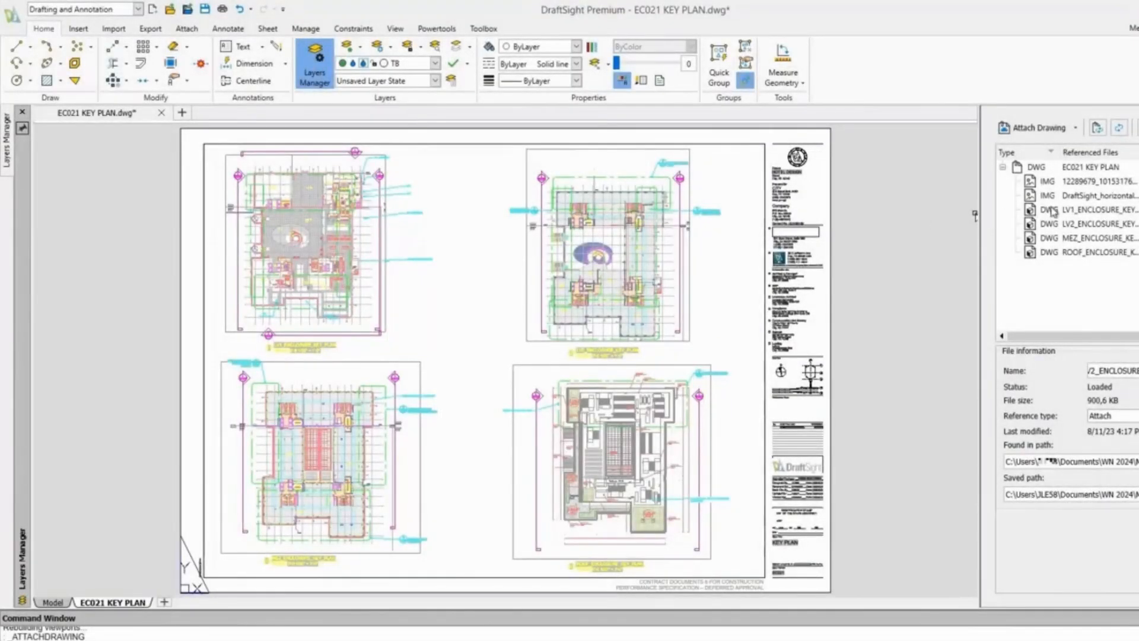
Adjust the LV2 enclosure reference's options and switch to the Model view
left_click(1083, 223)
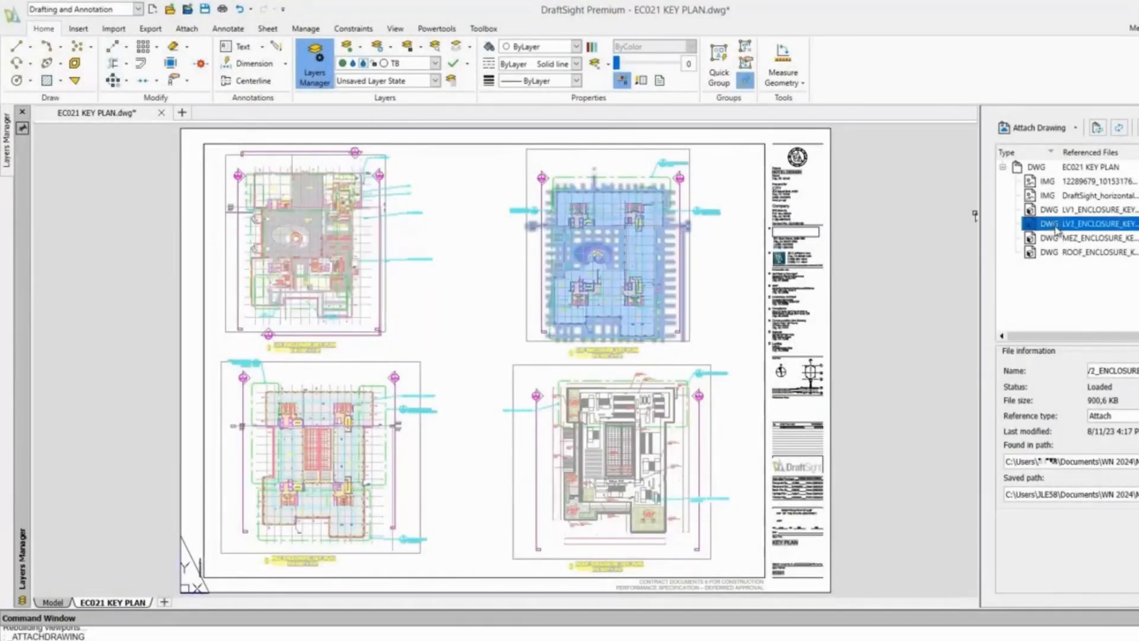
right_click(1082, 223)
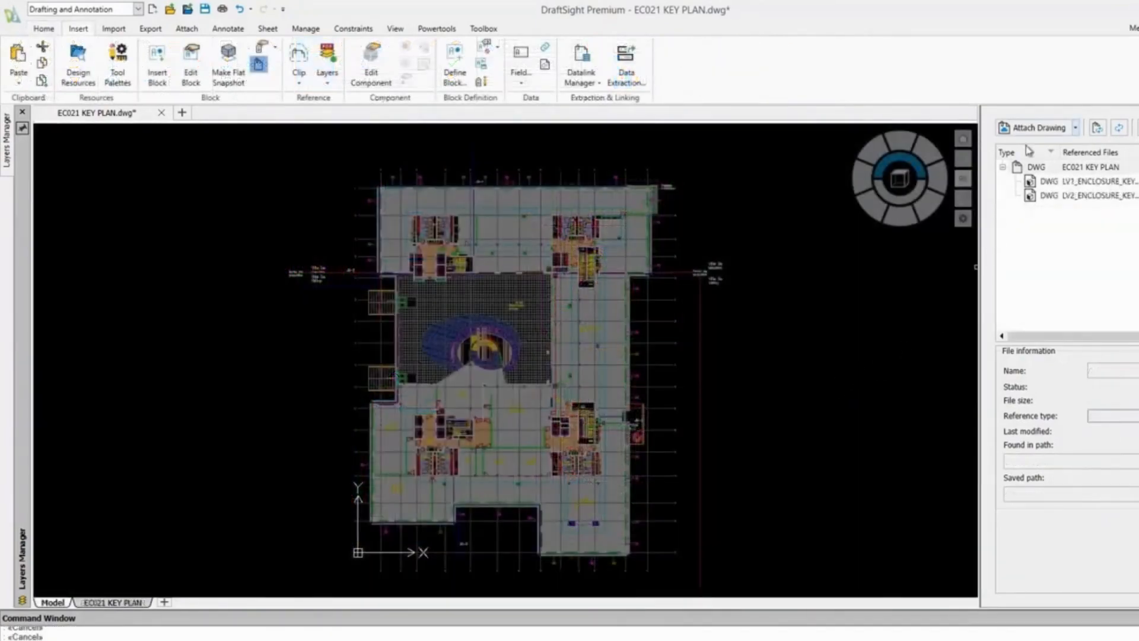
left_click(1037, 127)
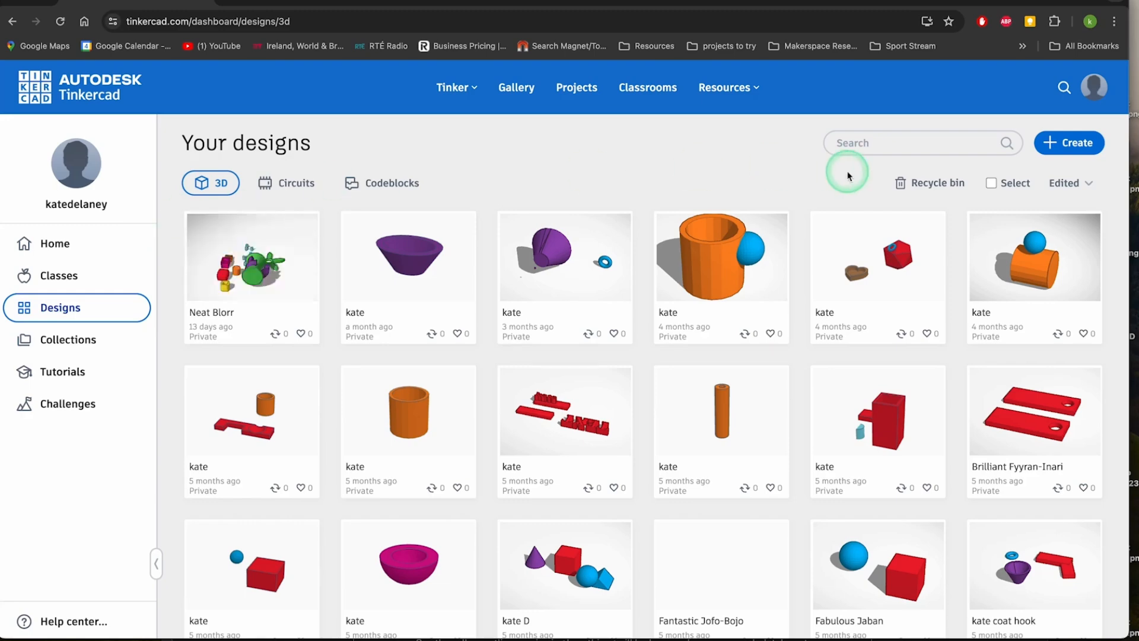
Start a new Tinkercad 3D design from the dashboard
left_click(1069, 142)
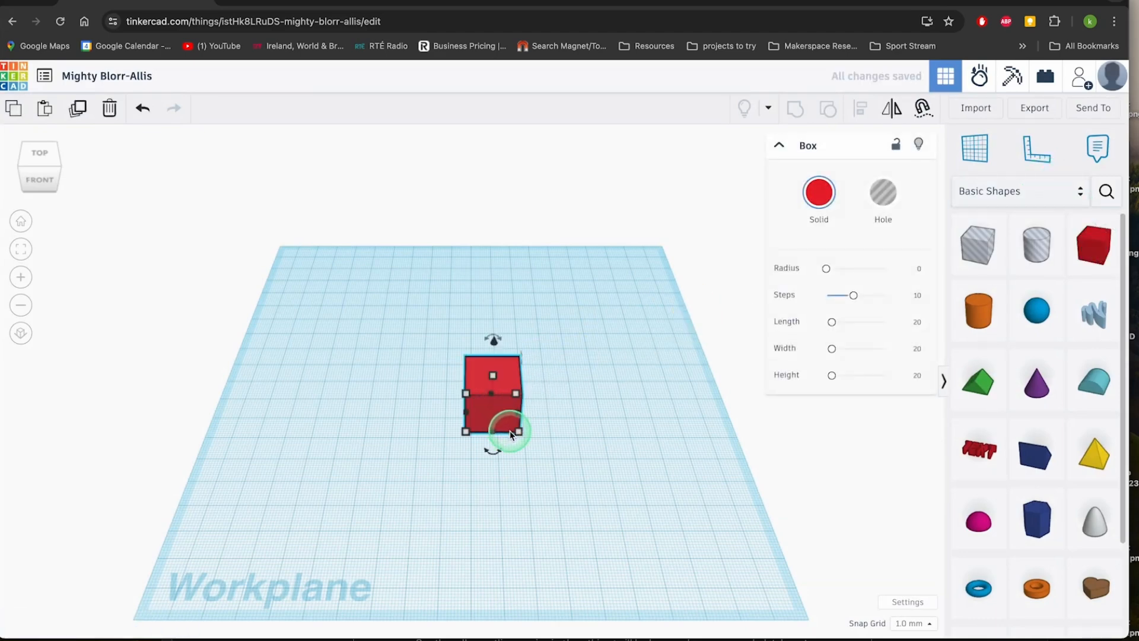
Stretch the red box to roughly 43 by 40 and lengthen it with the Length slider
left_click_drag(516, 428, 578, 432)
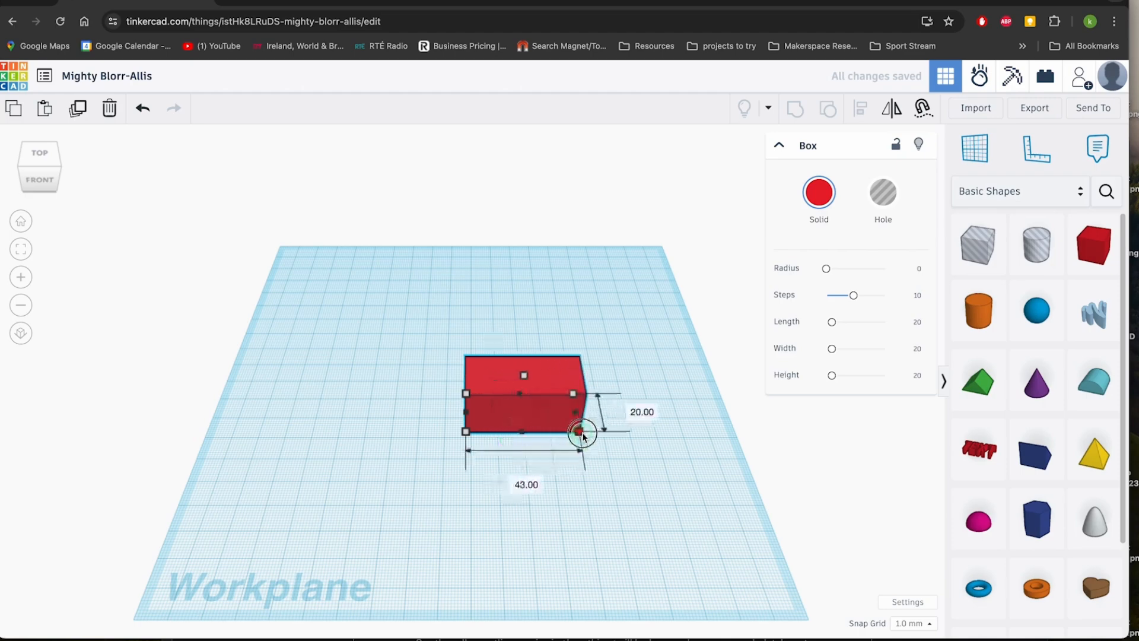
left_click_drag(582, 432, 523, 468)
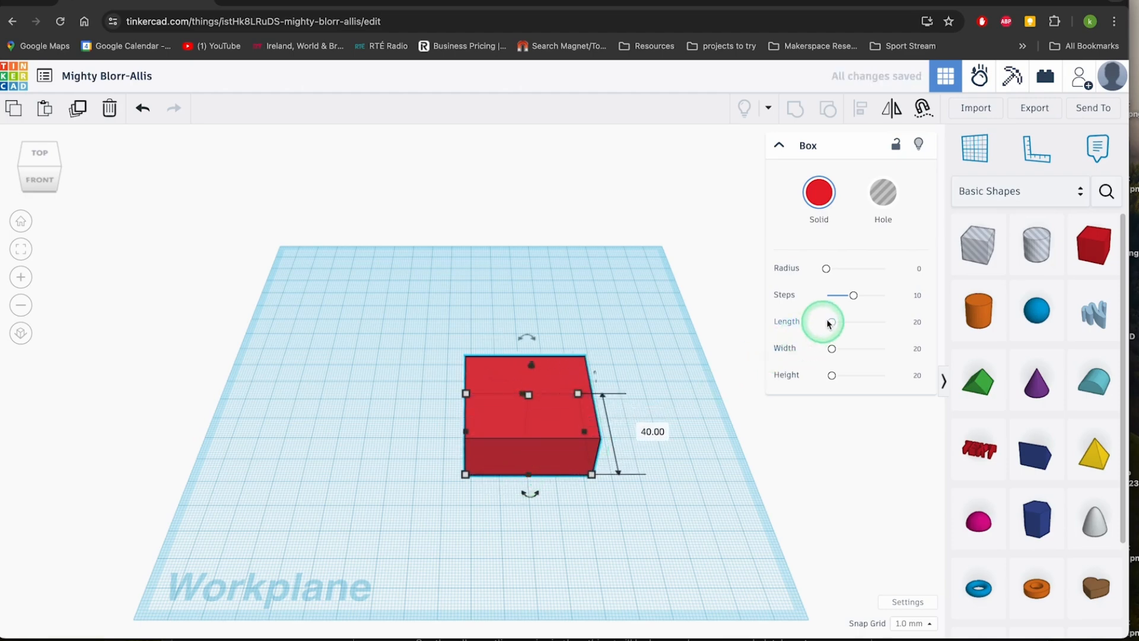
left_click_drag(826, 323, 843, 322)
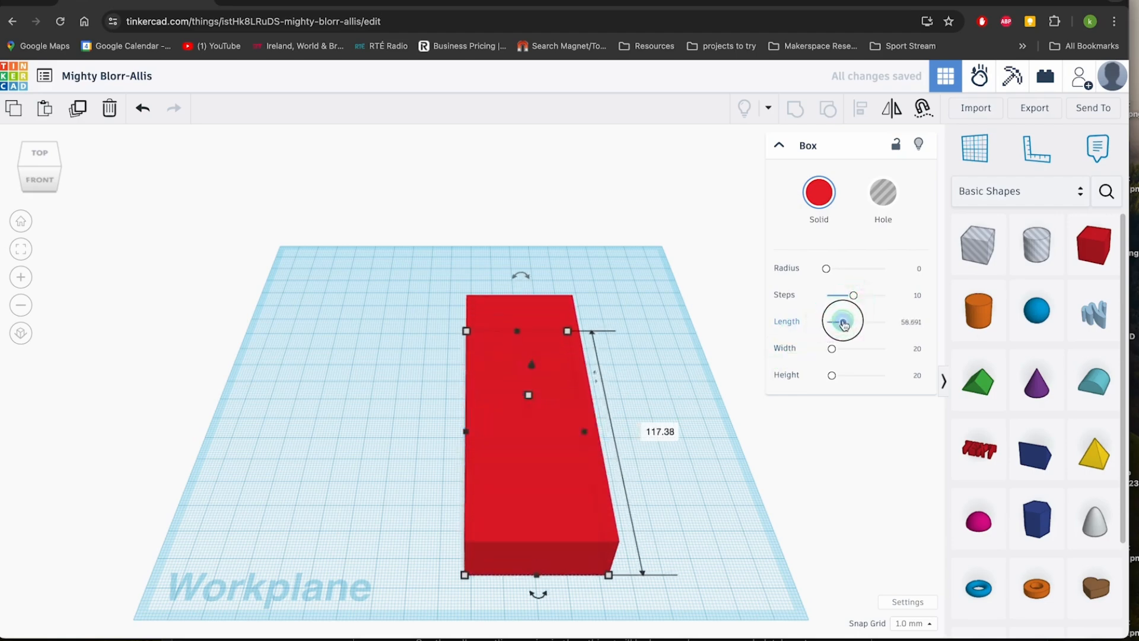
left_click_drag(852, 322, 833, 322)
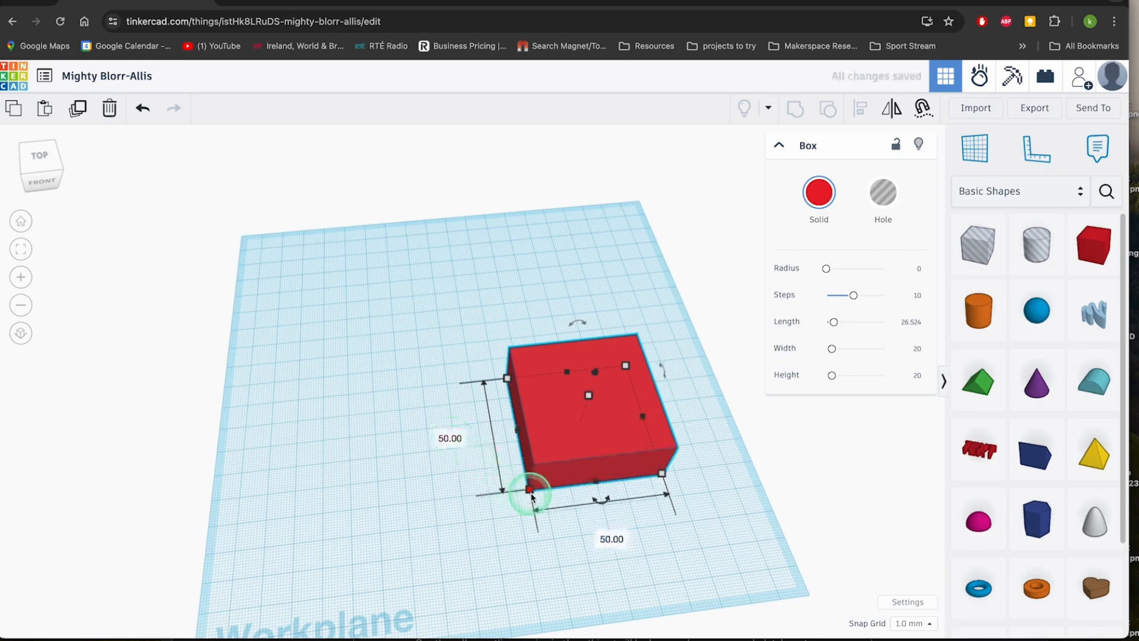
Resize the box footprint to a square of about 39.52 and raise its height
left_click_drag(530, 493, 558, 462)
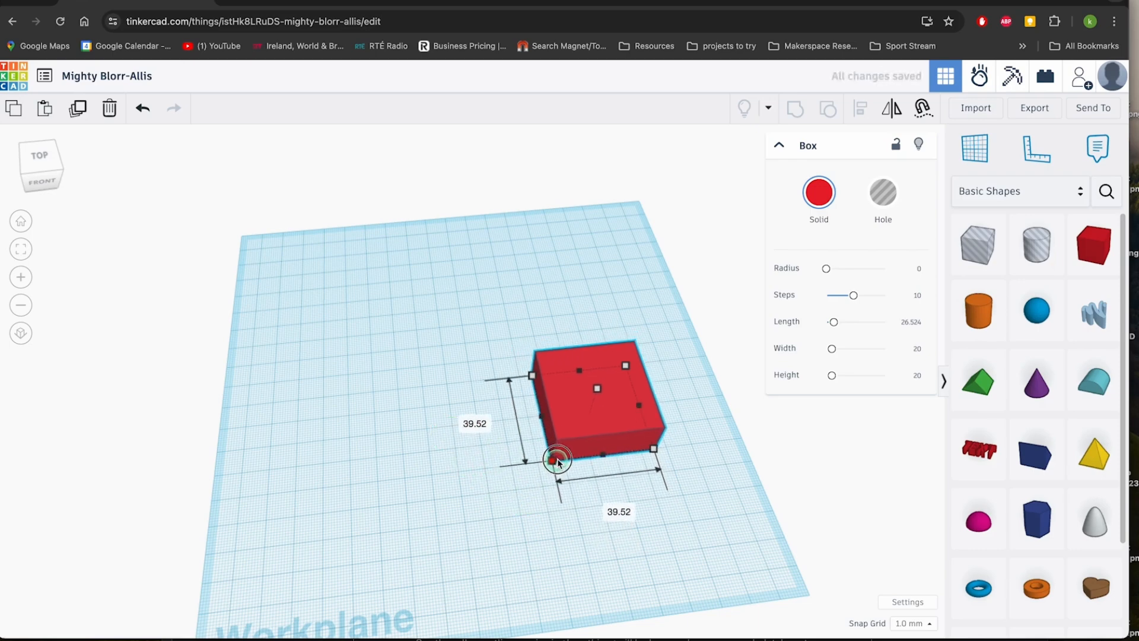
left_click_drag(558, 460, 483, 536)
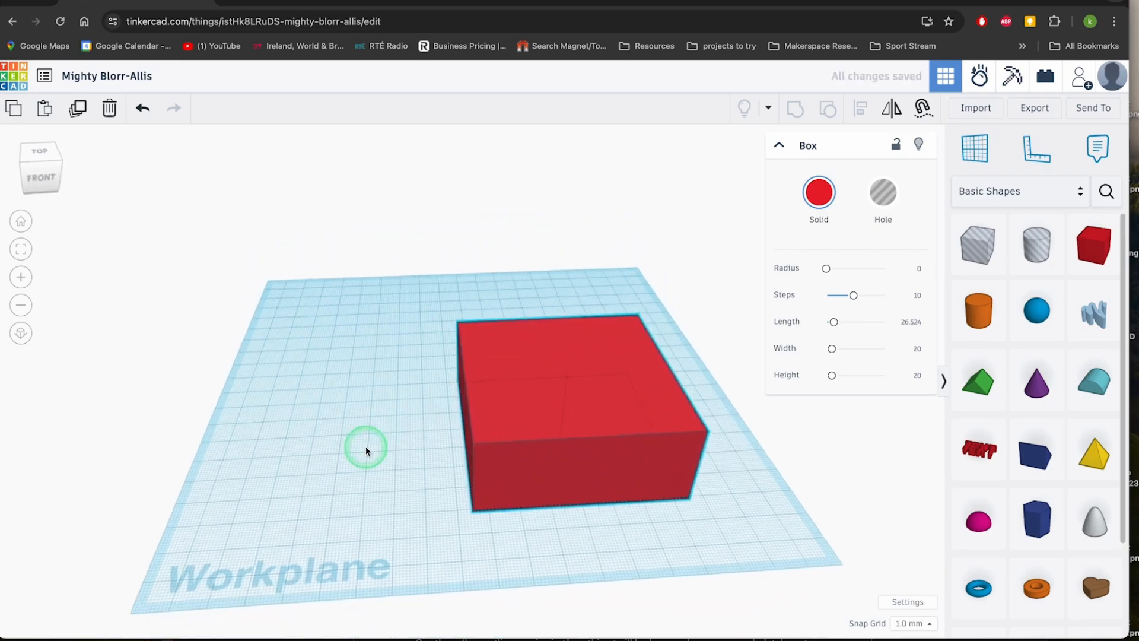
left_click(571, 335)
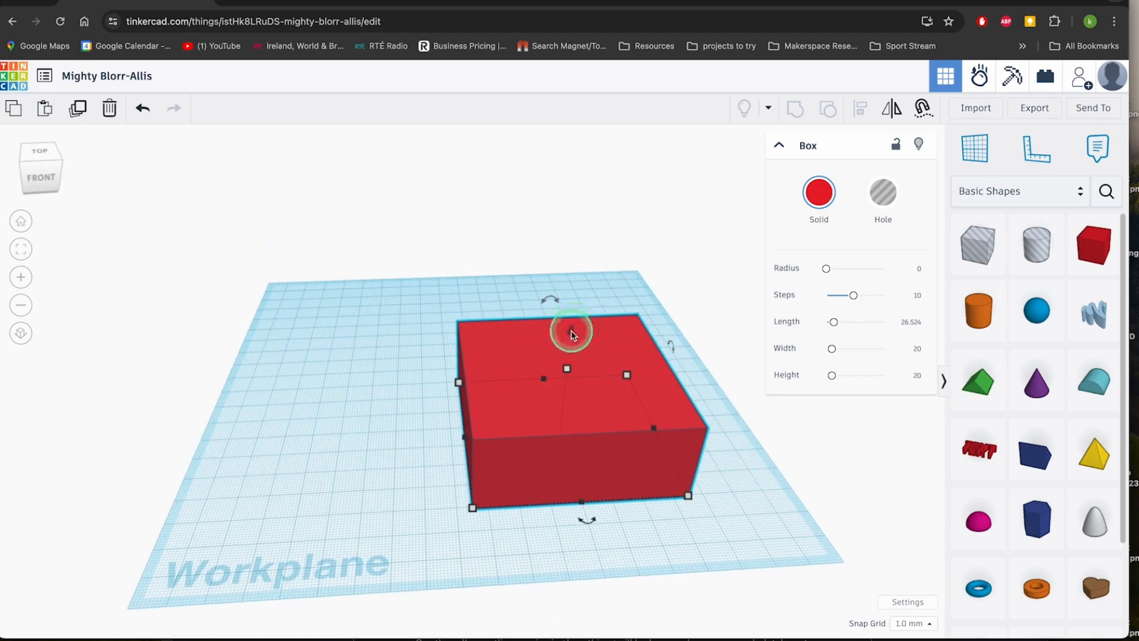
left_click_drag(571, 328, 578, 294)
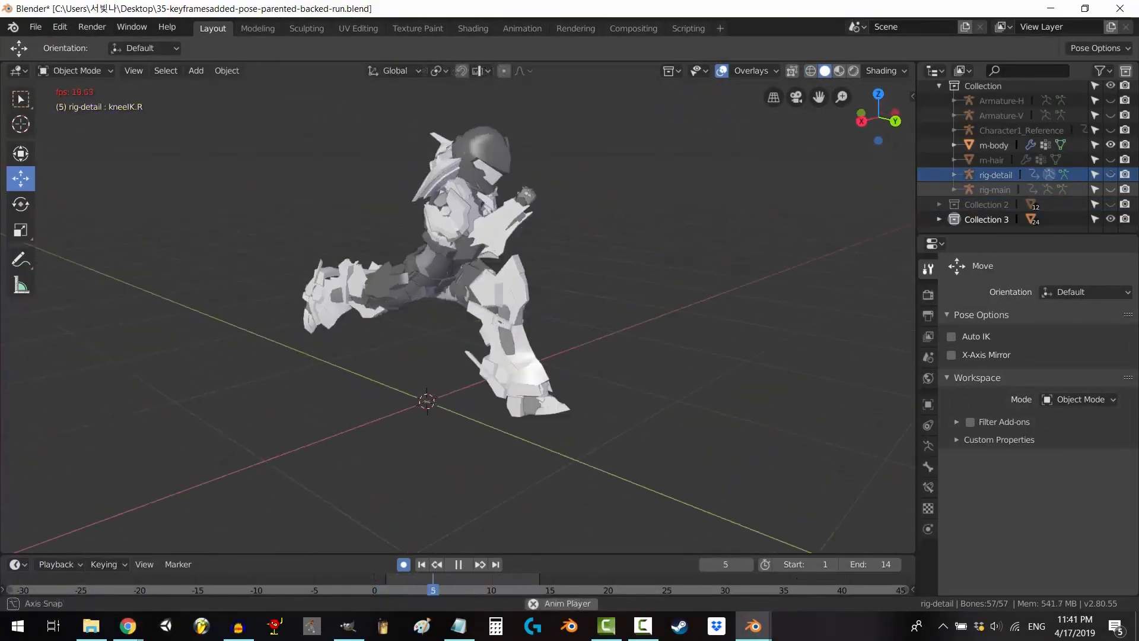
In the Animation workspace, key LocRotScale for the pose and paste the pose at a new frame
left_click(522, 29)
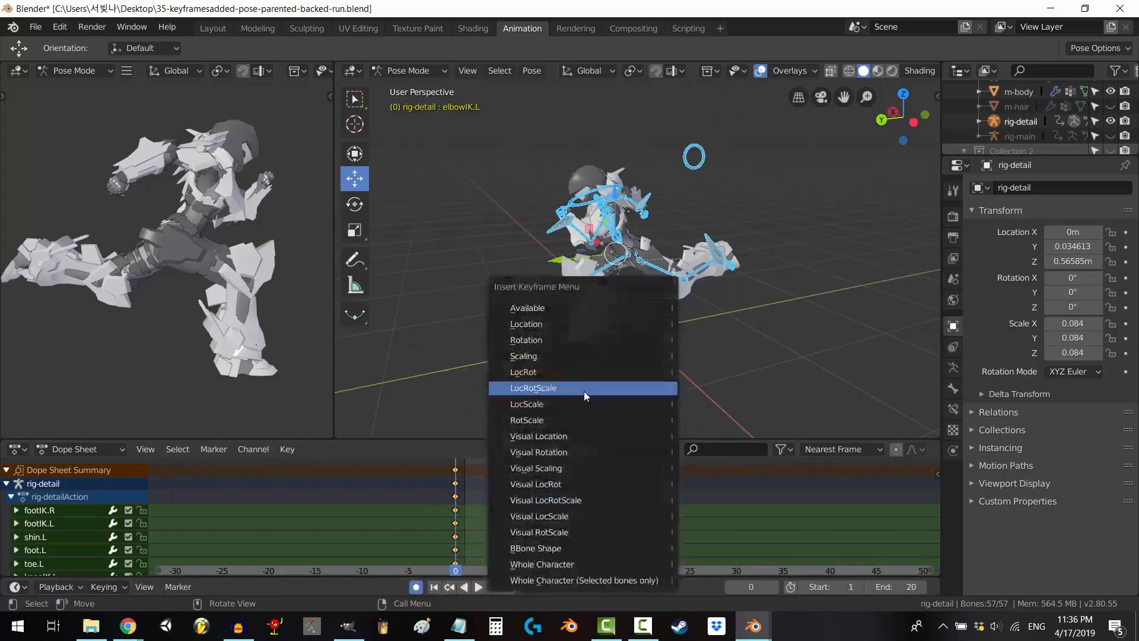
left_click(533, 387)
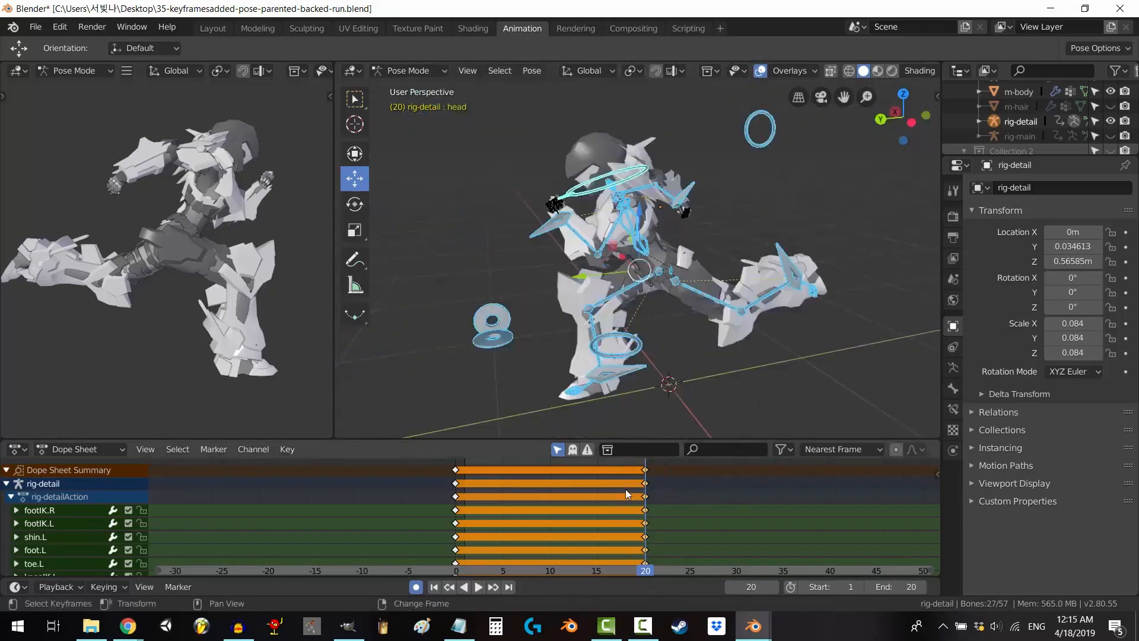
key("shift+ctrl+v")
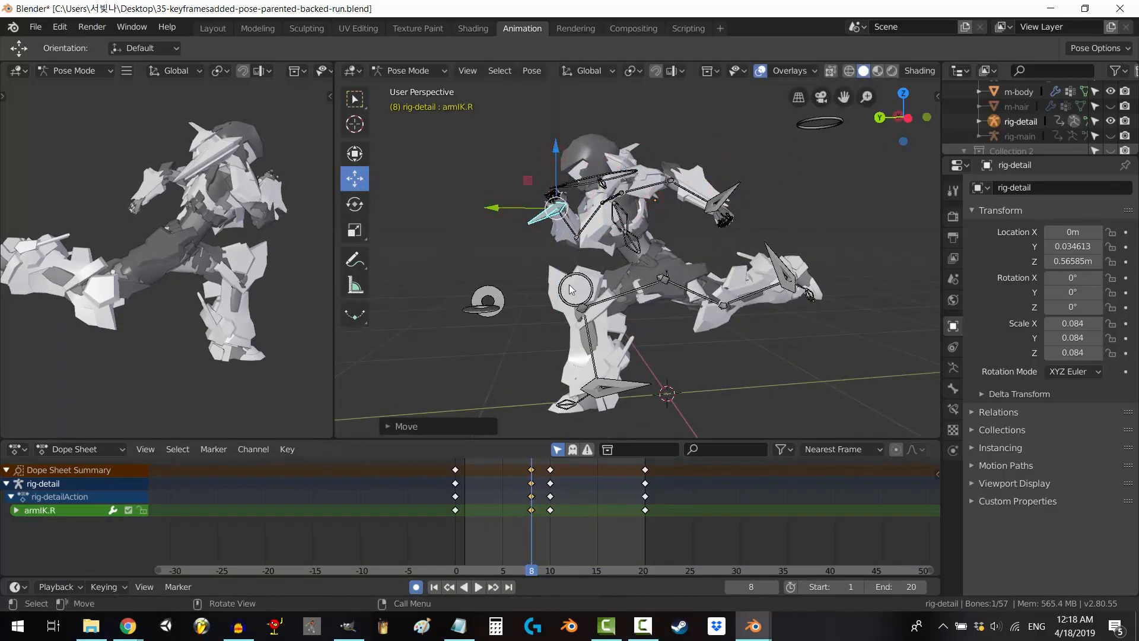
left_click(591, 393)
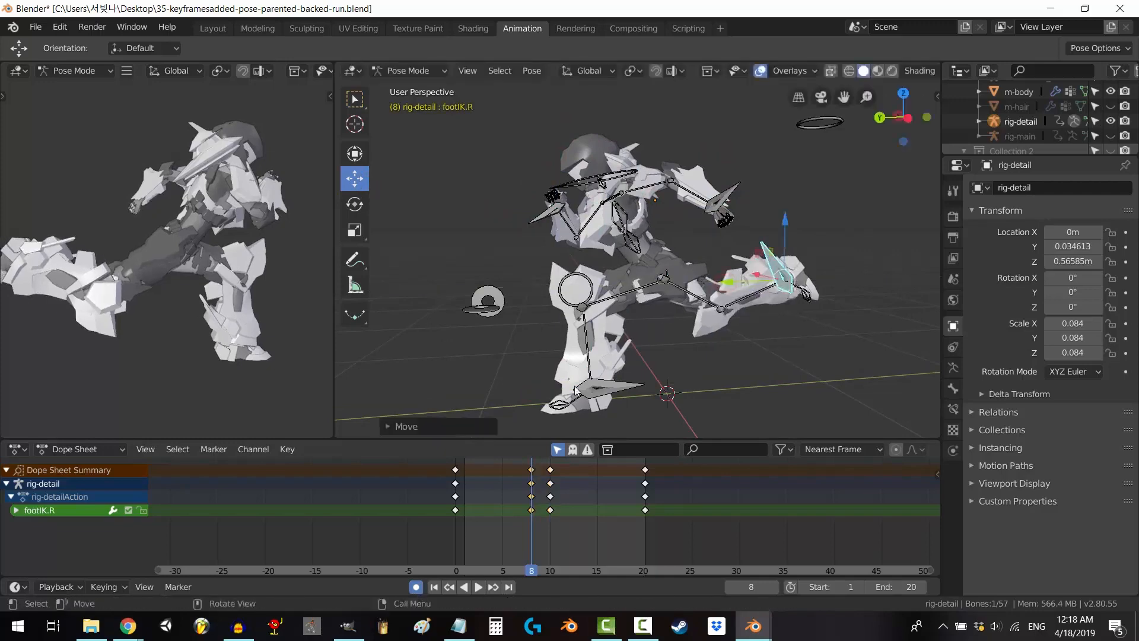
left_click(502, 570)
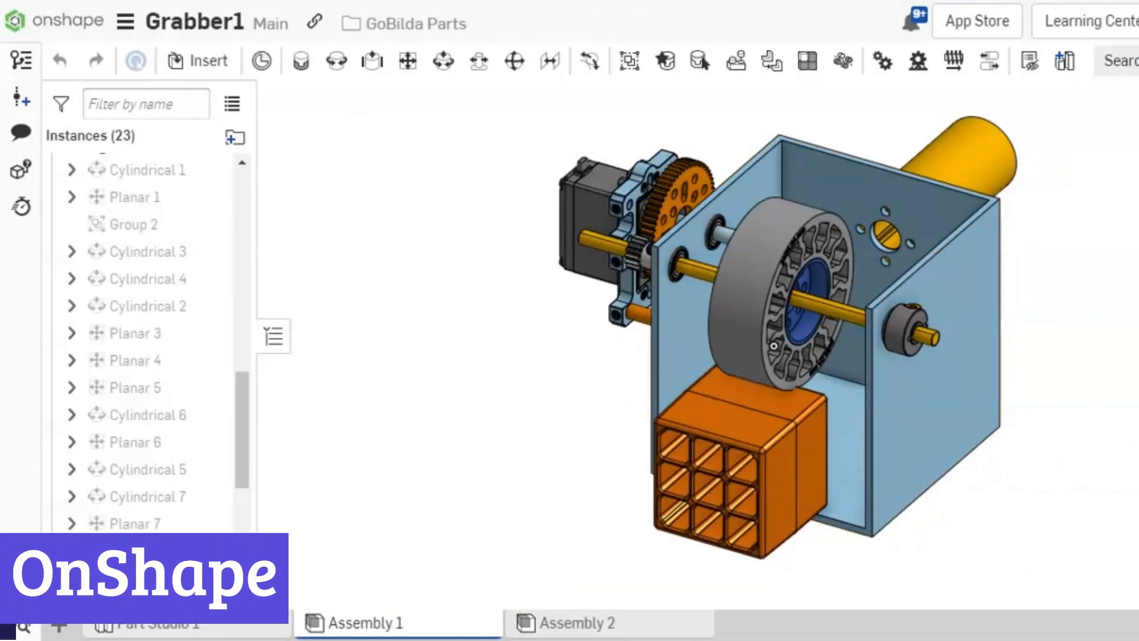
Scroll the Mates list and pick the long axle through the wheel in the Grabber1 assembly
scroll("down", 3)
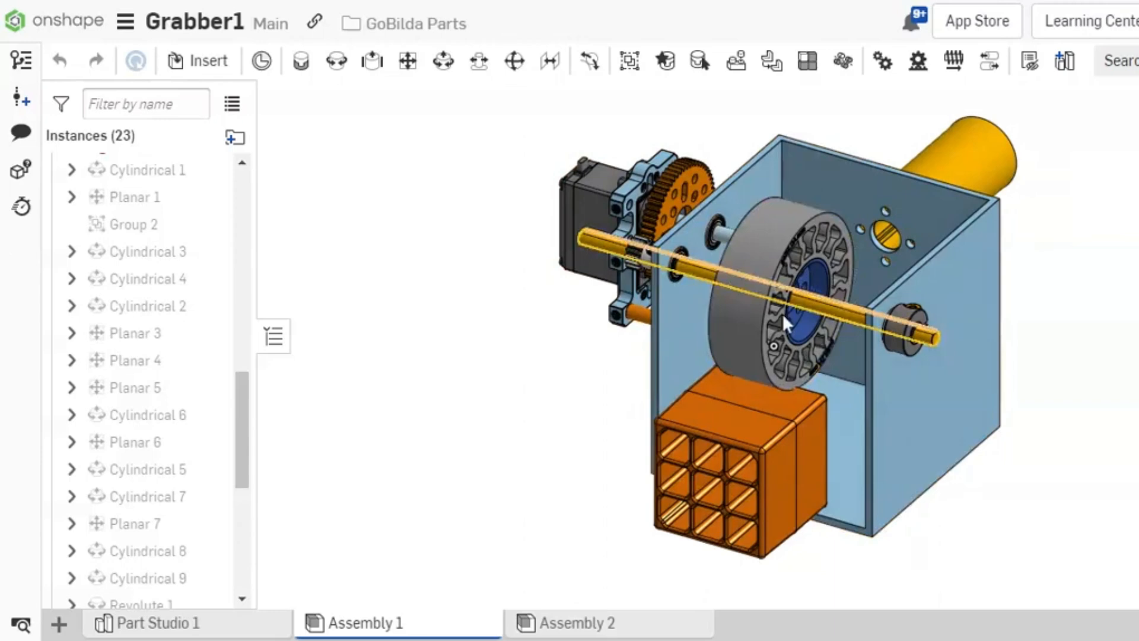
left_click(703, 498)
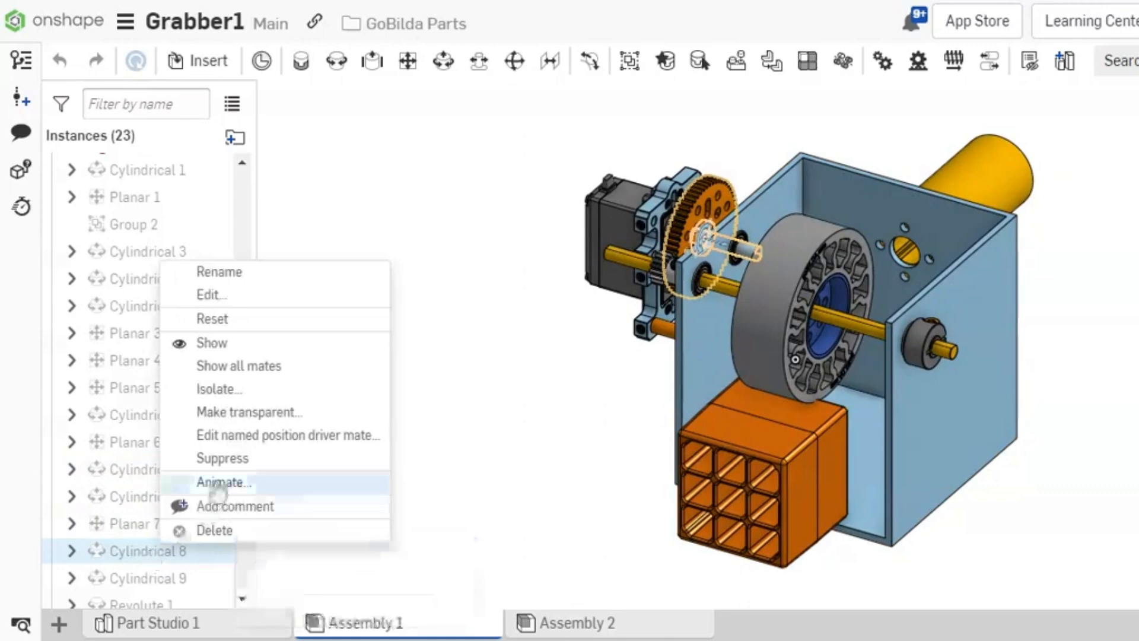
Animate the Cylindrical 8 mate from 0 to 360 deg and play the gear rotation
left_click(223, 482)
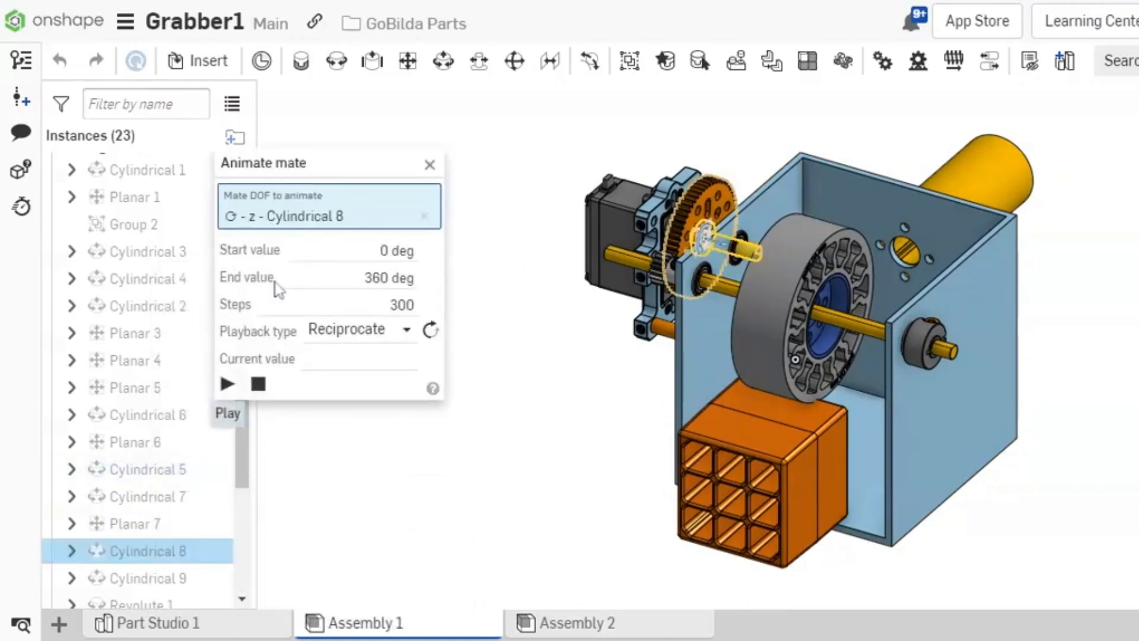
left_click(225, 383)
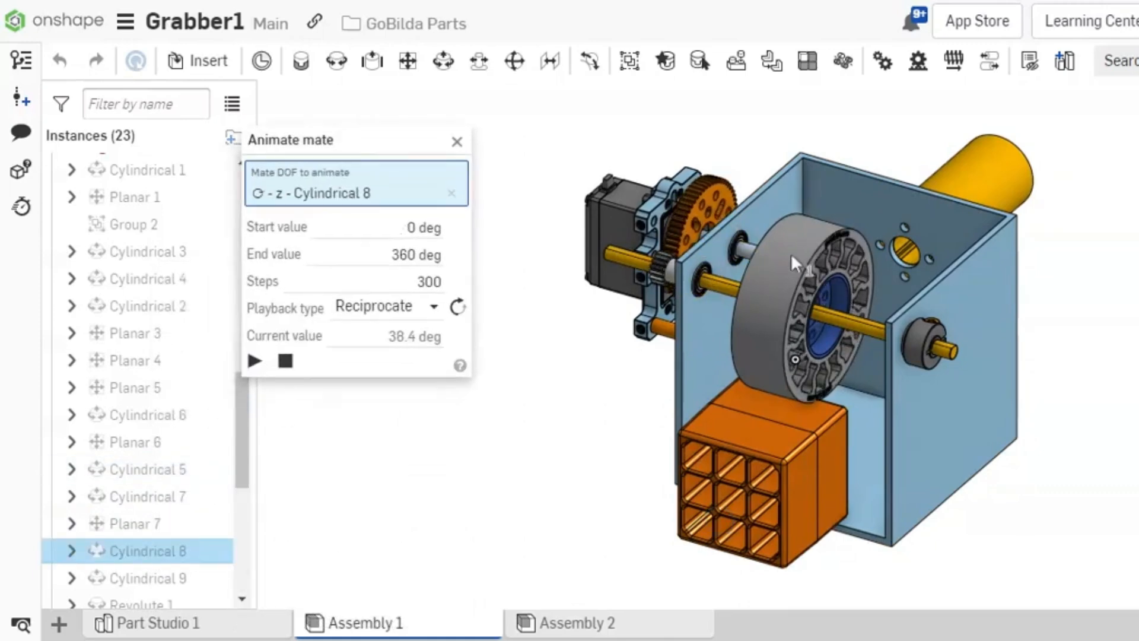